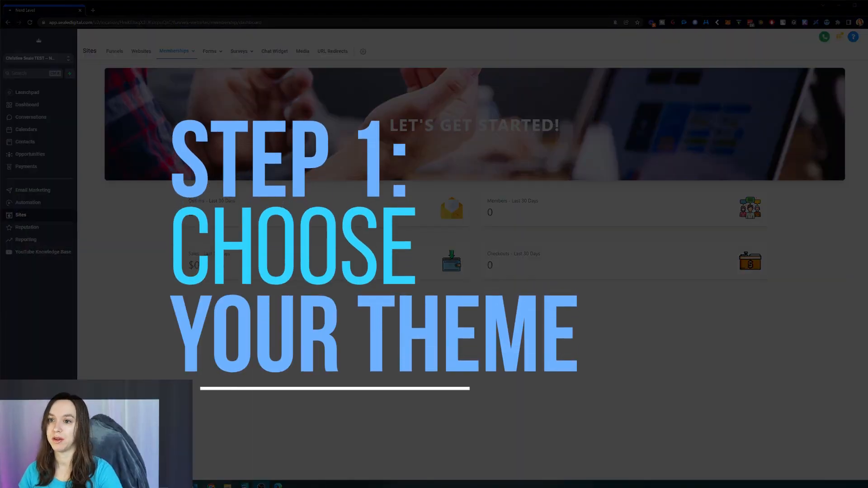
Step: Navigate to the membership products list via Sites > Memberships > Products
{"action": "left_click", "coordinate": [175, 51]}
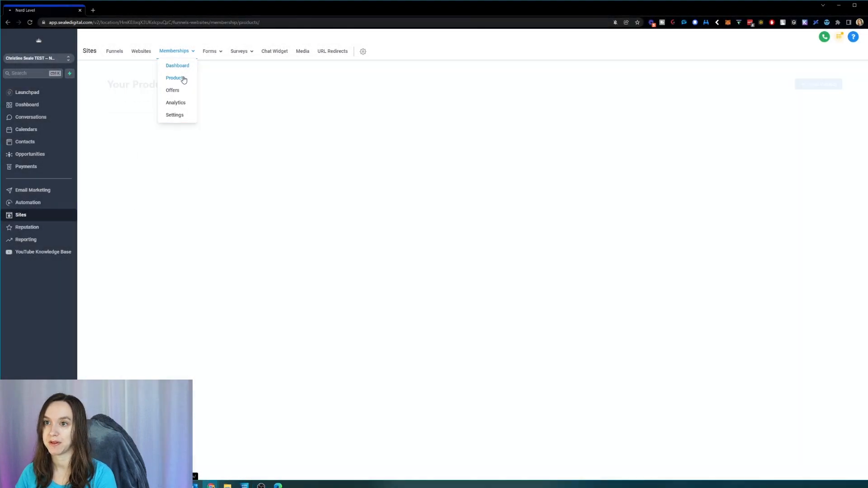
{"action": "left_click", "coordinate": [175, 77]}
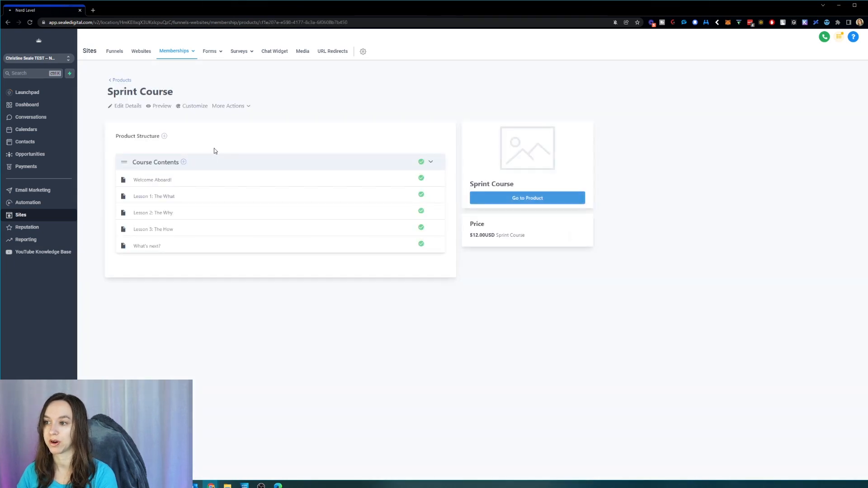
{"action": "mouse_move", "coordinate": [216, 138]}
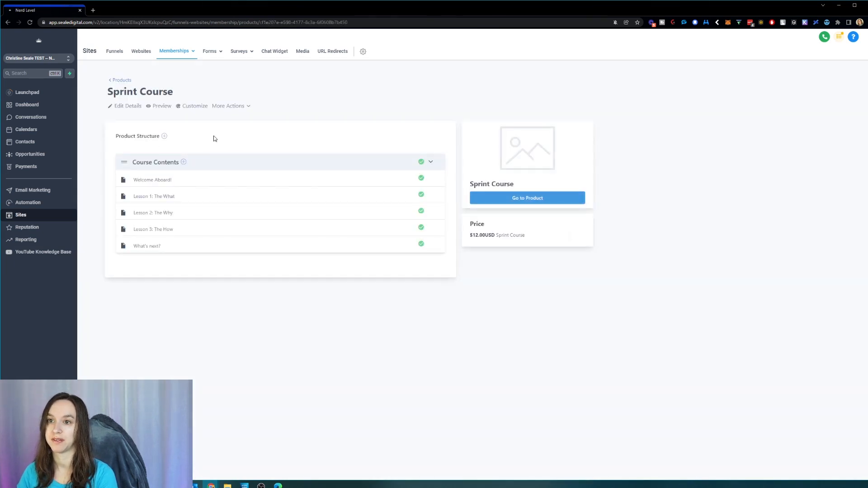
{"action": "mouse_move", "coordinate": [209, 122]}
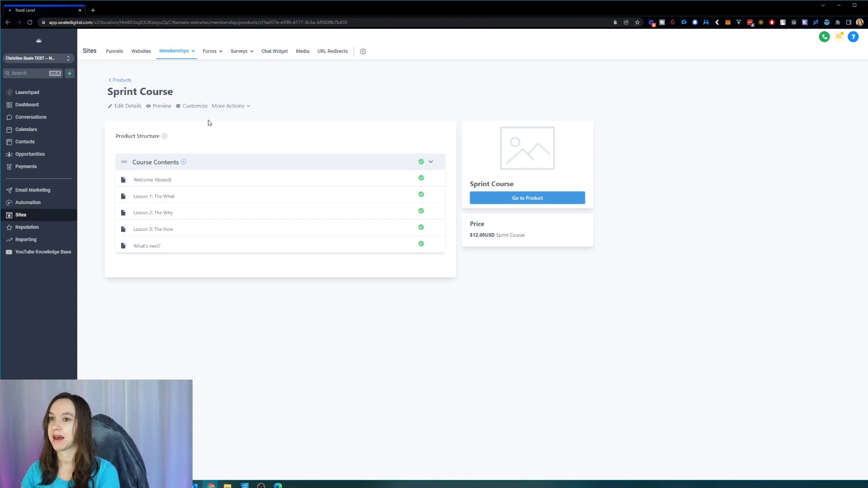
Step: Enable the Membership beta toggle in Labs and expand the Product Themes description
{"action": "left_click", "coordinate": [194, 106]}
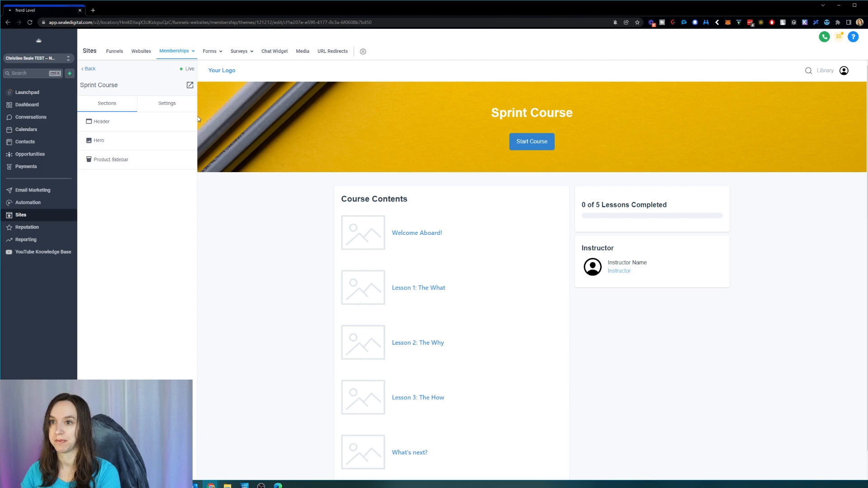
{"action": "mouse_move", "coordinate": [166, 106]}
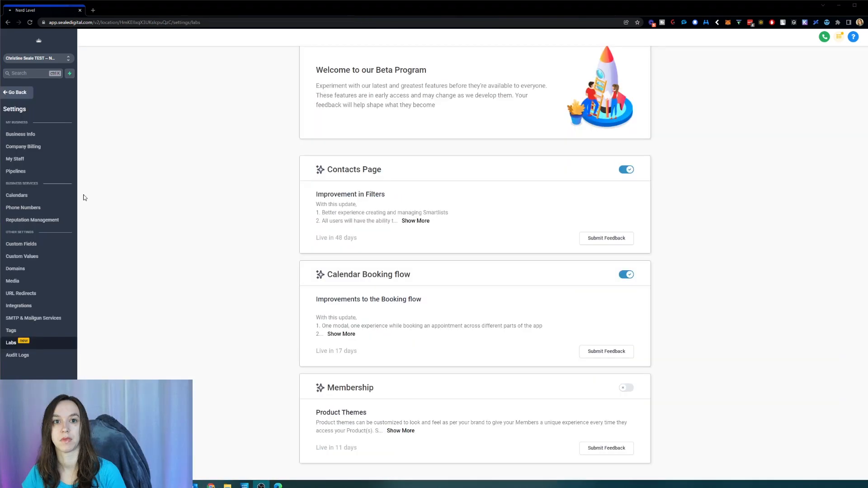
{"action": "mouse_move", "coordinate": [163, 270]}
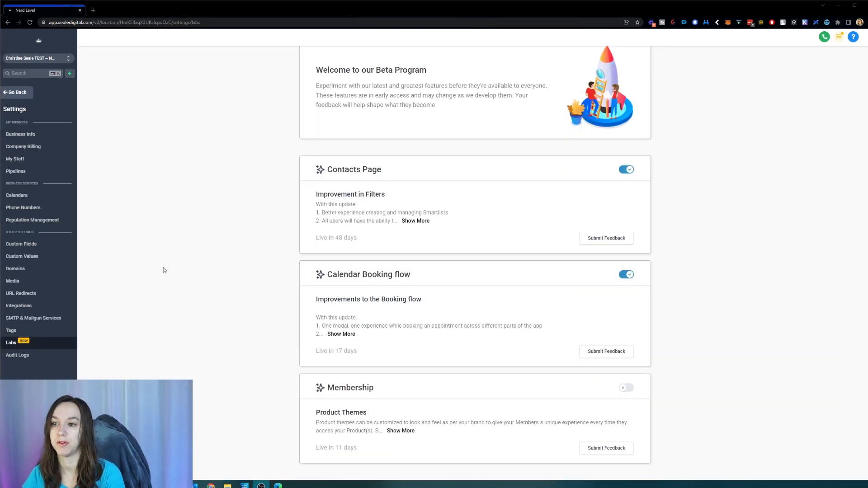
{"action": "mouse_move", "coordinate": [134, 309]}
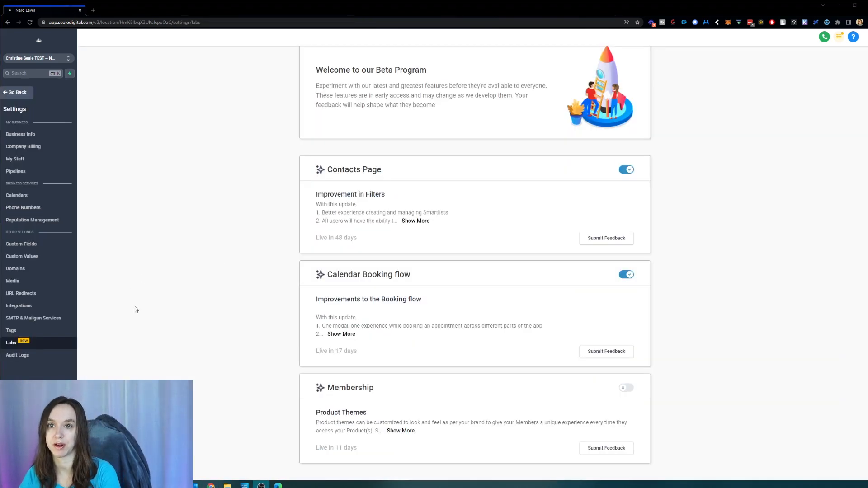
{"action": "mouse_move", "coordinate": [117, 355]}
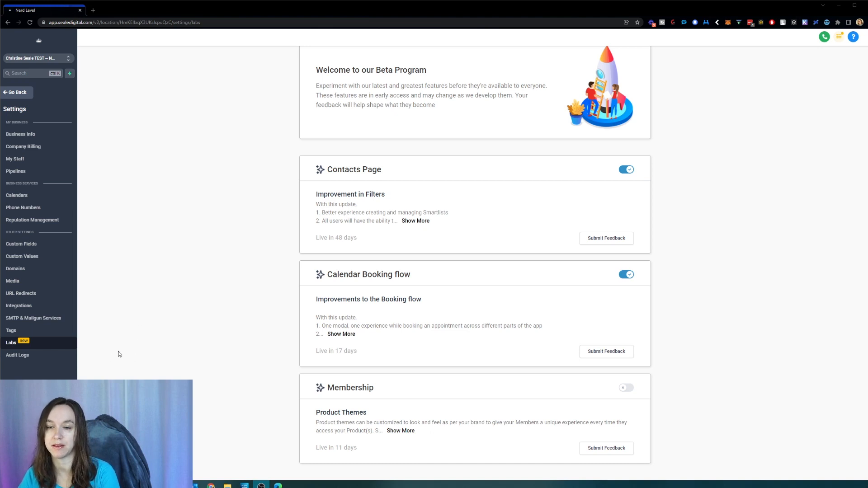
{"action": "mouse_move", "coordinate": [42, 346]}
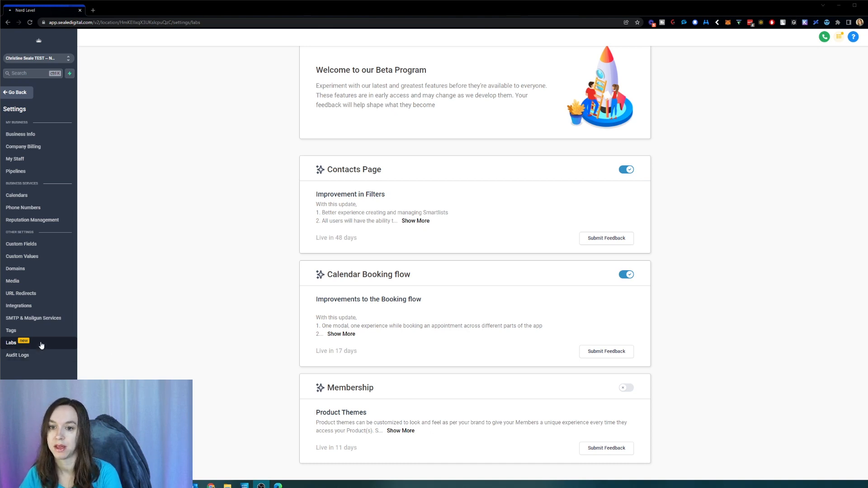
{"action": "mouse_move", "coordinate": [631, 403]}
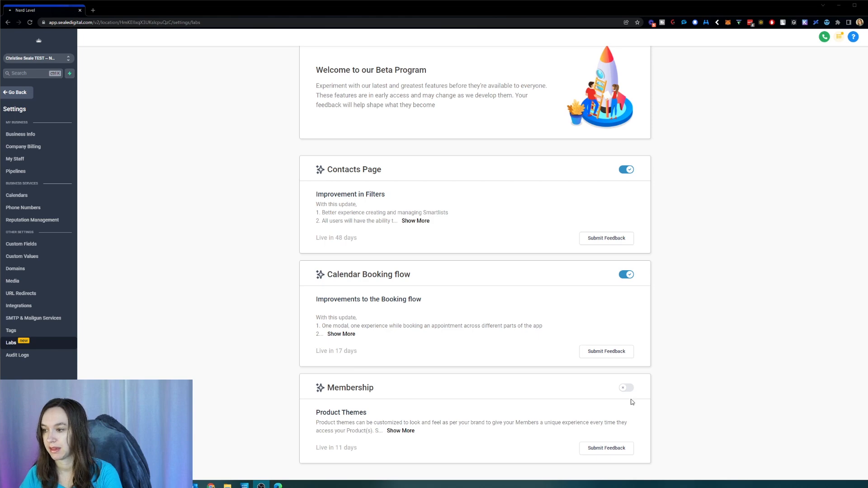
{"action": "left_click", "coordinate": [626, 388]}
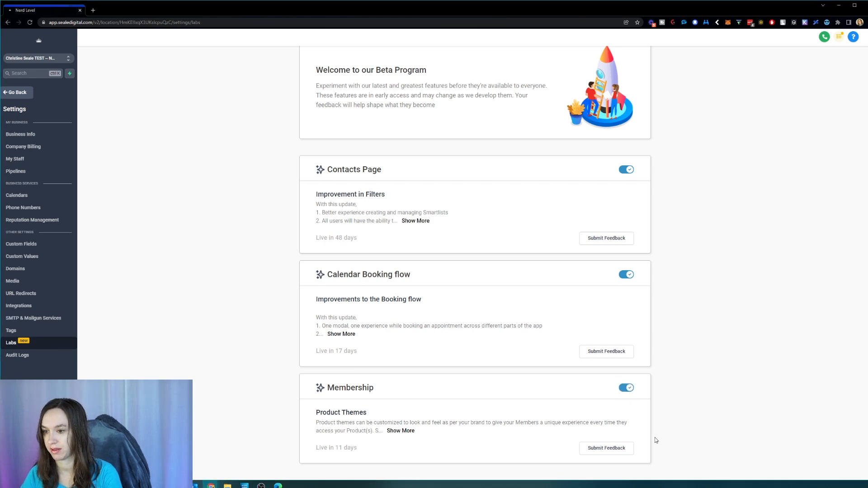
{"action": "left_click", "coordinate": [401, 431]}
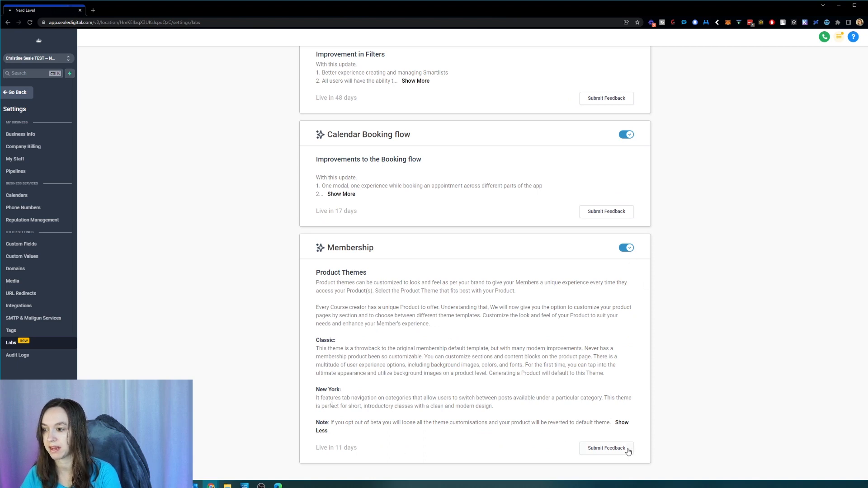
{"action": "mouse_move", "coordinate": [8, 28]}
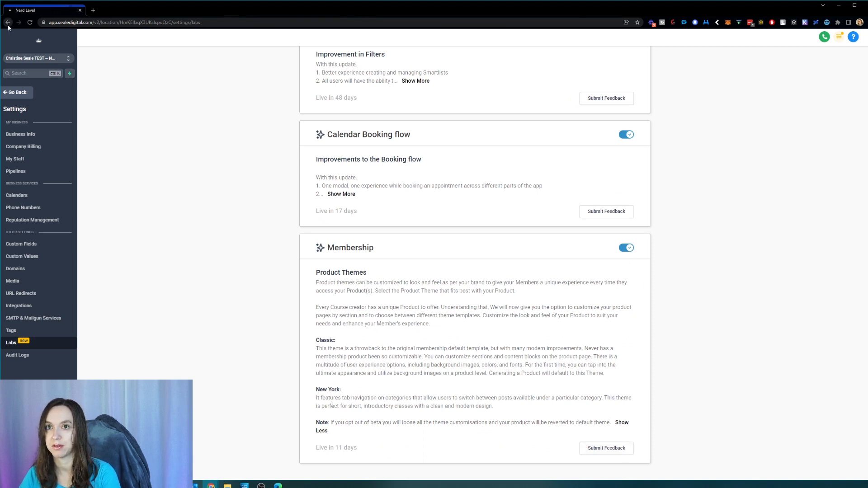
Step: Open the Membership product's theme gallery and begin customizing the Classic theme
{"action": "left_click", "coordinate": [175, 50]}
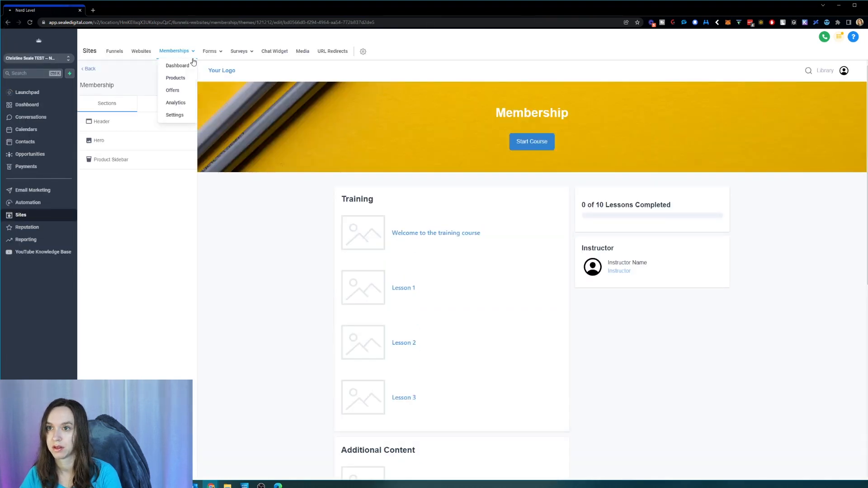
{"action": "left_click", "coordinate": [175, 77]}
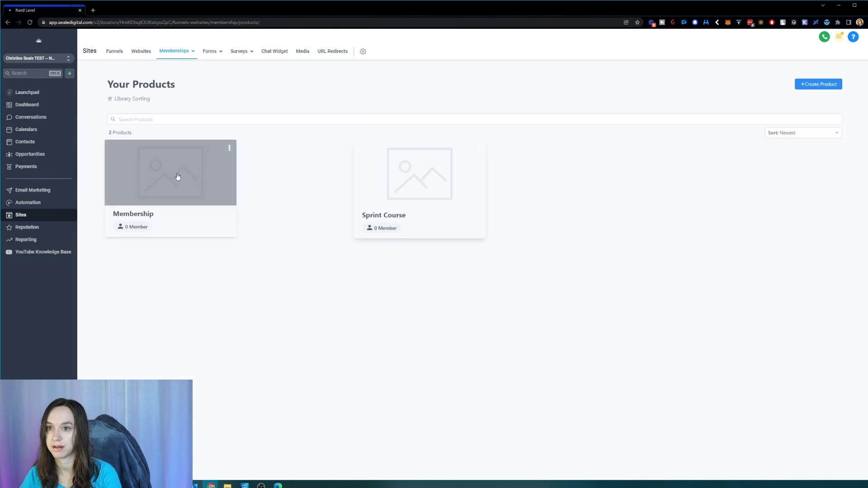
{"action": "left_click", "coordinate": [170, 171]}
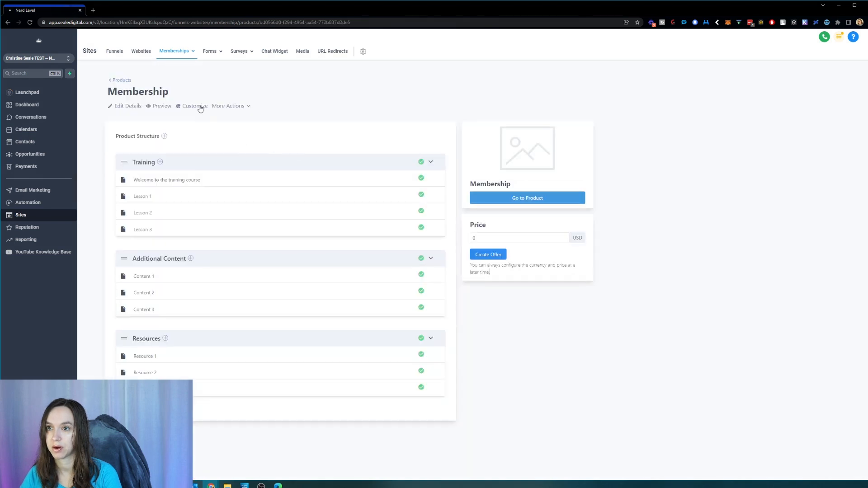
{"action": "left_click", "coordinate": [194, 105]}
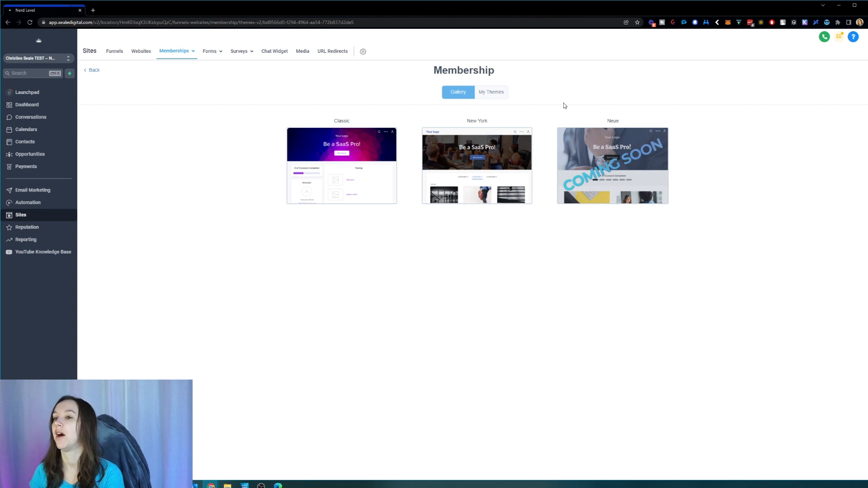
{"action": "mouse_move", "coordinate": [561, 122]}
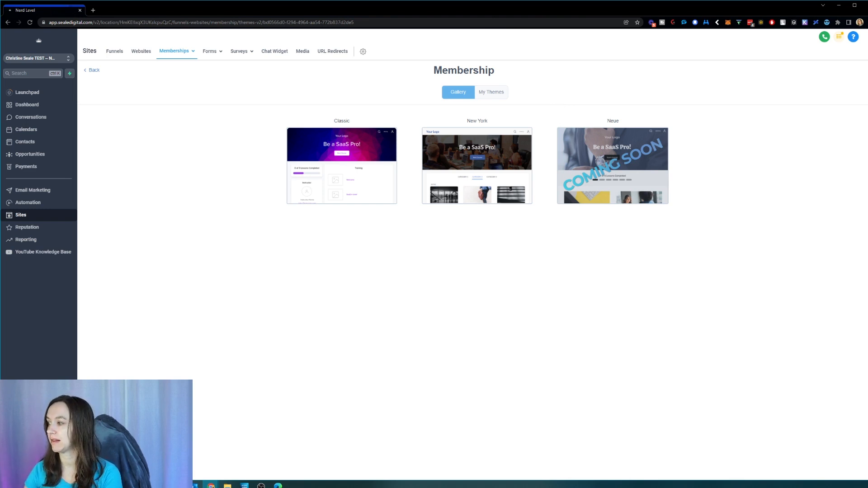
{"action": "mouse_move", "coordinate": [341, 164]}
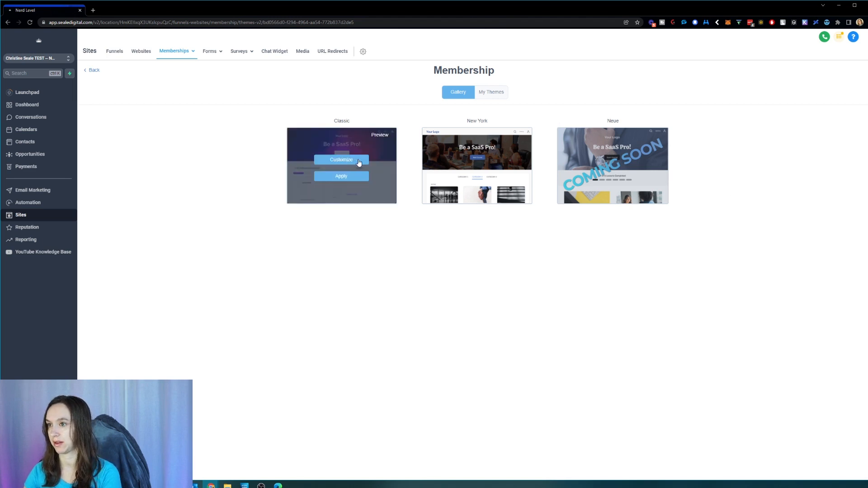
{"action": "mouse_move", "coordinate": [428, 247]}
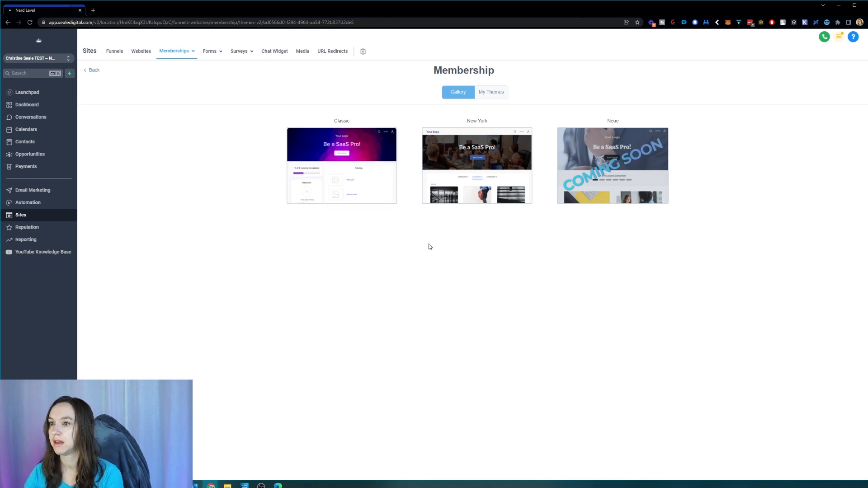
{"action": "mouse_move", "coordinate": [341, 164]}
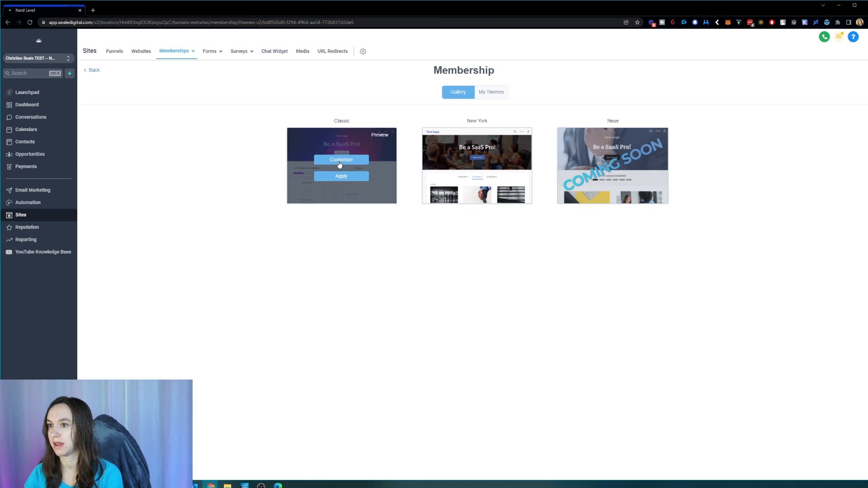
{"action": "left_click", "coordinate": [340, 159]}
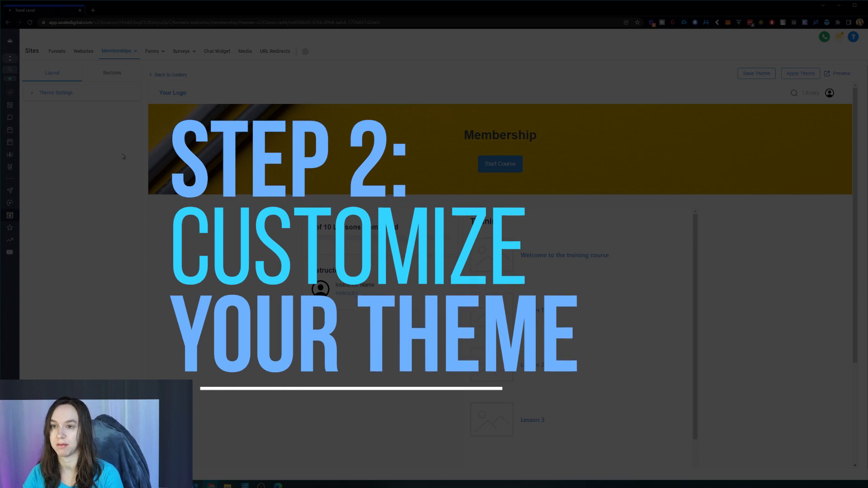
Step: Highlight the secondary colour, Primary Font and Logo placement properties in the help article, then return to the editor
{"action": "left_click", "coordinate": [56, 92]}
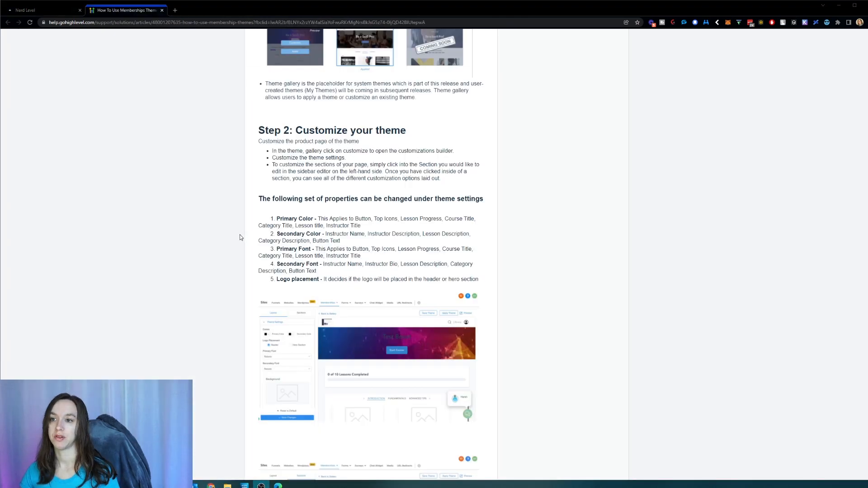
{"action": "mouse_move", "coordinate": [276, 221]}
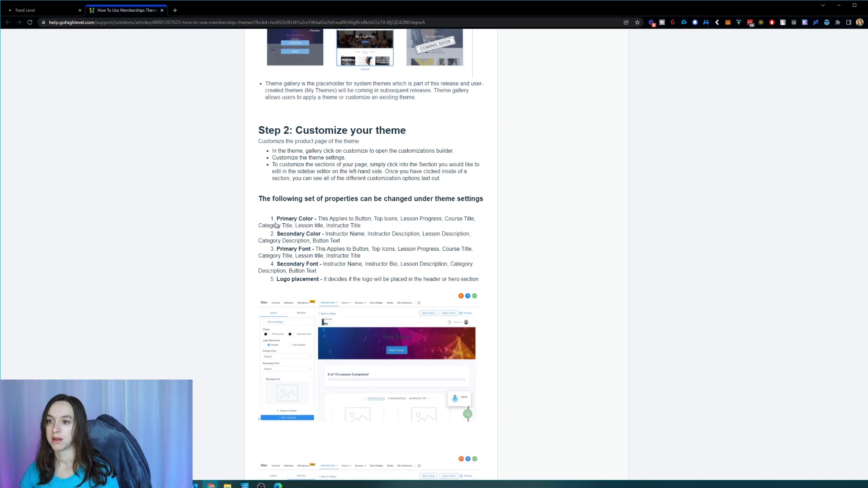
{"action": "double_click", "coordinate": [295, 218]}
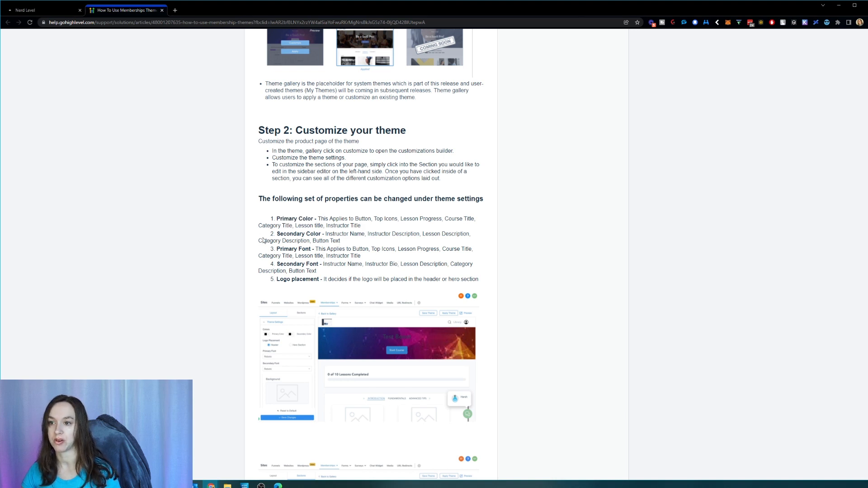
{"action": "double_click", "coordinate": [298, 233]}
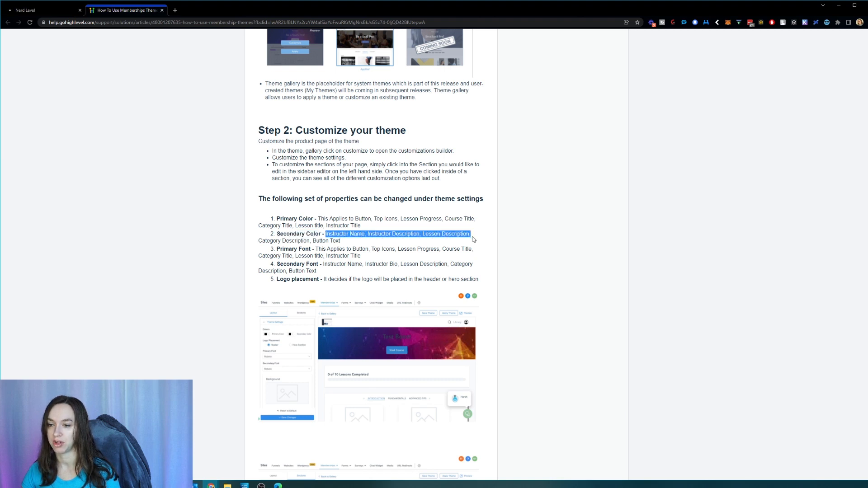
{"action": "left_click", "coordinate": [473, 239]}
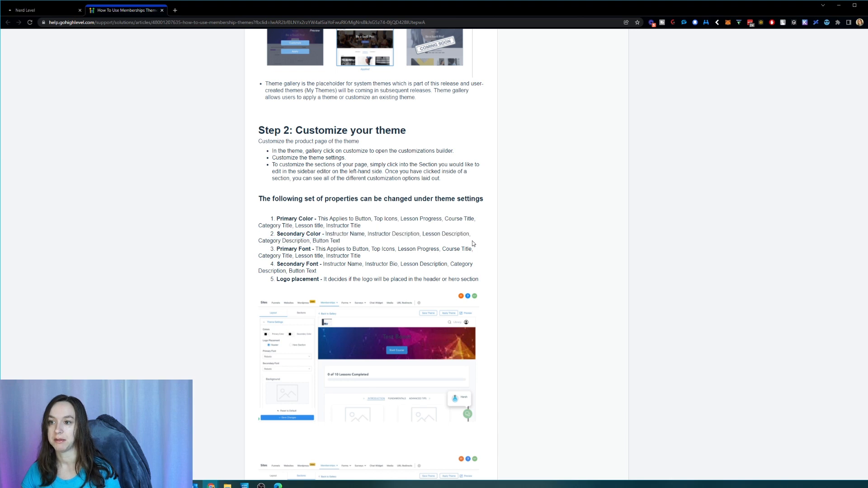
{"action": "double_click", "coordinate": [292, 248]}
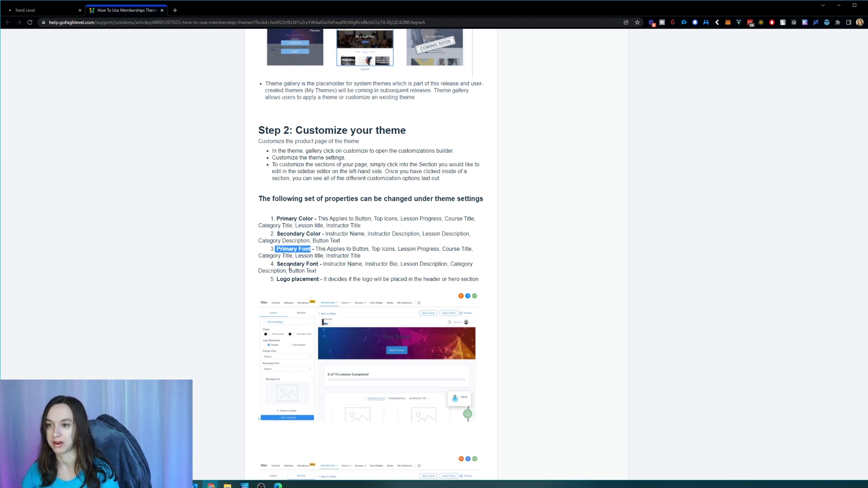
{"action": "double_click", "coordinate": [298, 264]}
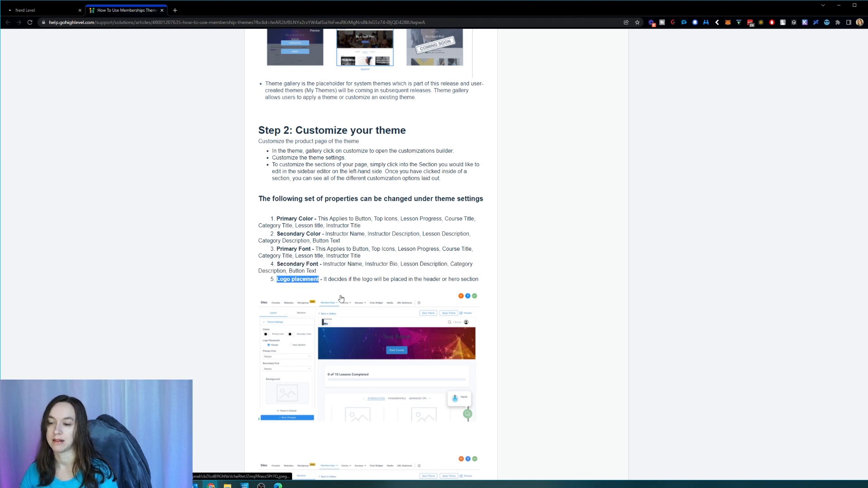
{"action": "mouse_move", "coordinate": [336, 257]}
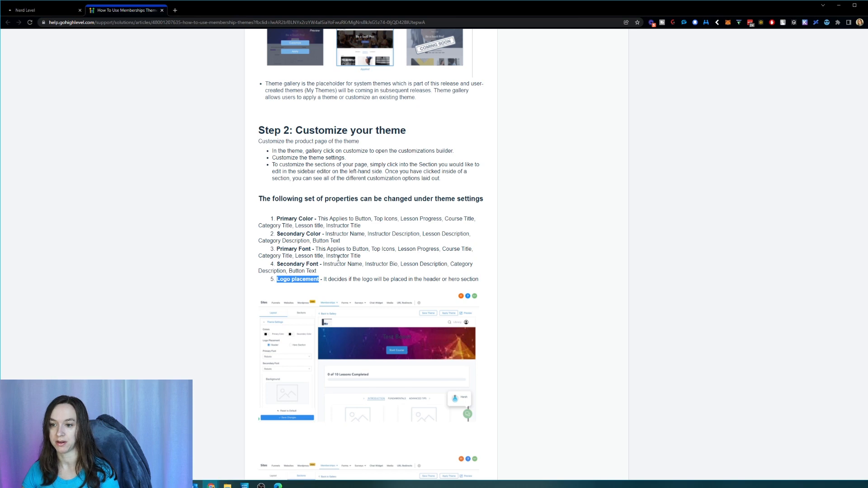
{"action": "left_click", "coordinate": [44, 10]}
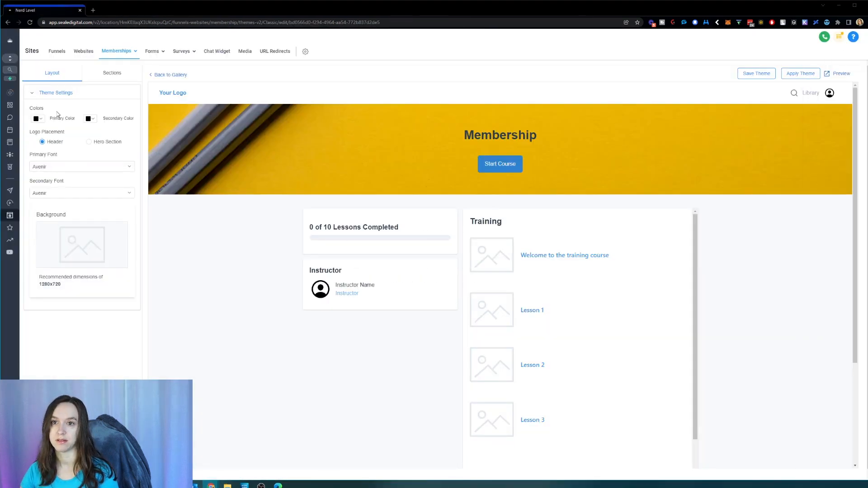
Step: Set the theme's primary colour to blue and secondary colour to green
{"action": "left_click", "coordinate": [36, 117]}
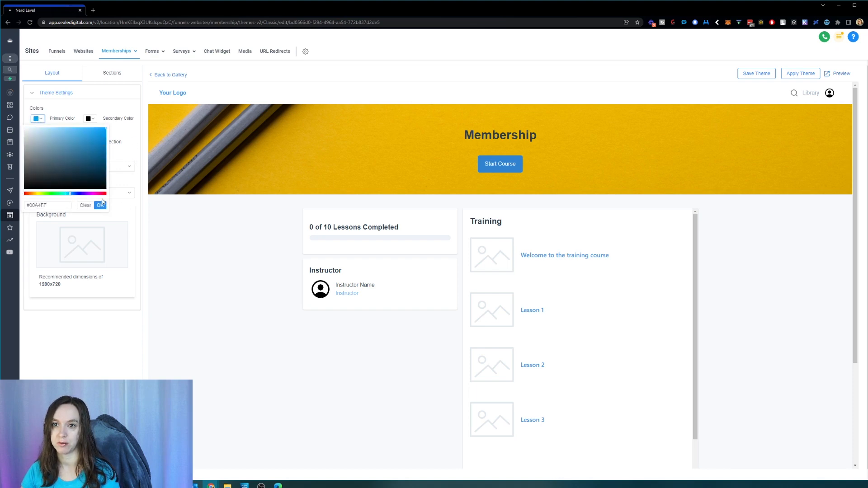
{"action": "left_click", "coordinate": [100, 205]}
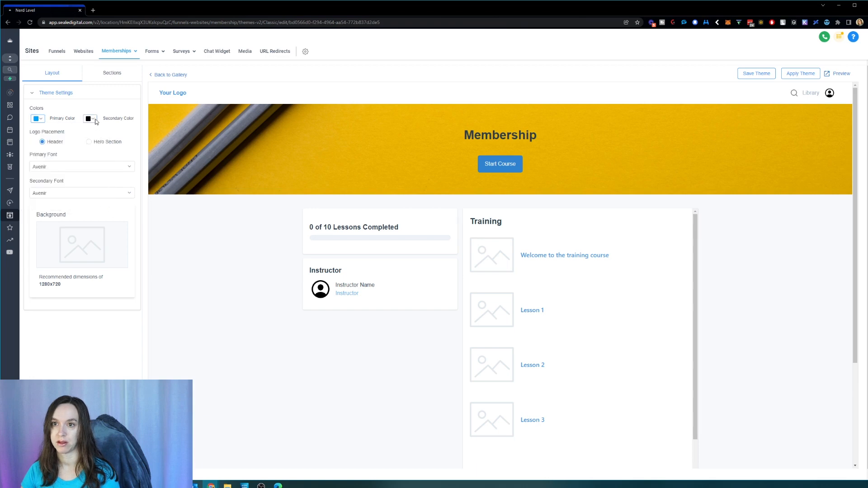
{"action": "left_click", "coordinate": [87, 119]}
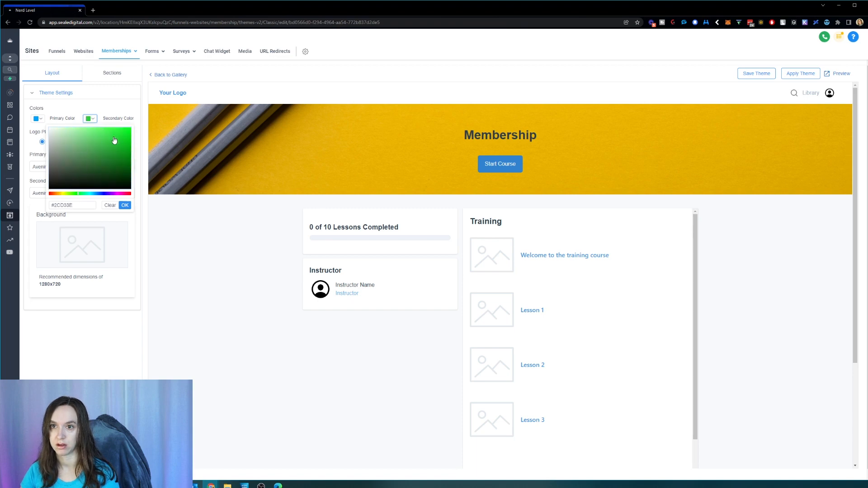
{"action": "left_click", "coordinate": [125, 205]}
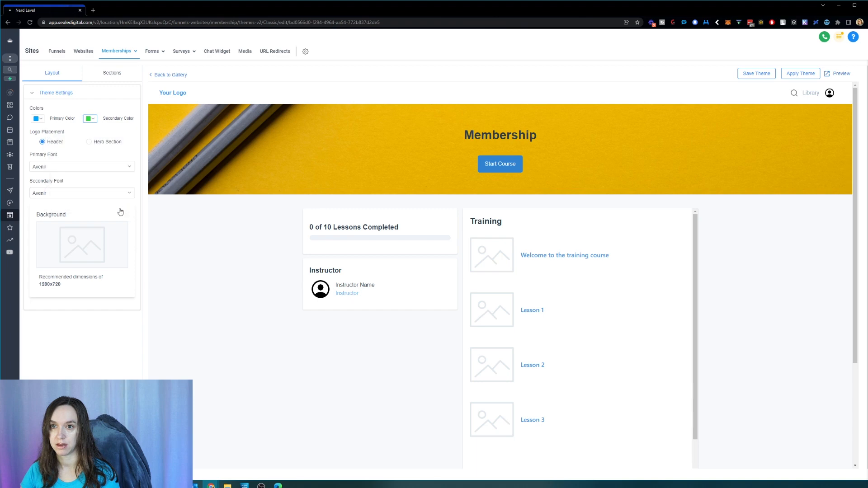
{"action": "mouse_move", "coordinate": [48, 226]}
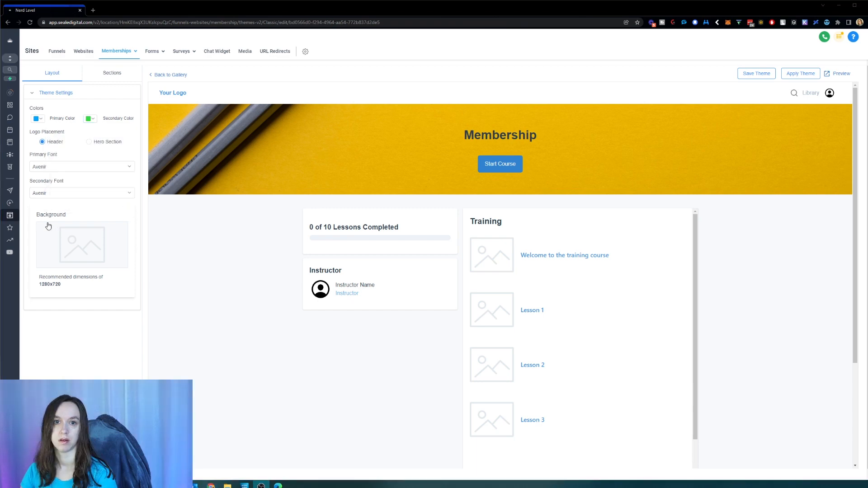
Step: Choose Almendra as the primary font and Blinker as the secondary font
{"action": "left_click", "coordinate": [81, 166]}
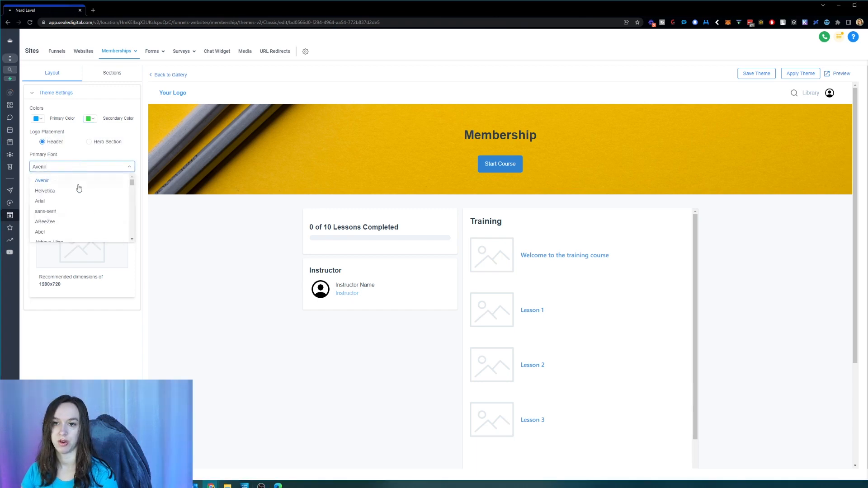
{"action": "scroll", "scroll_direction": "down", "scroll_amount": 3}
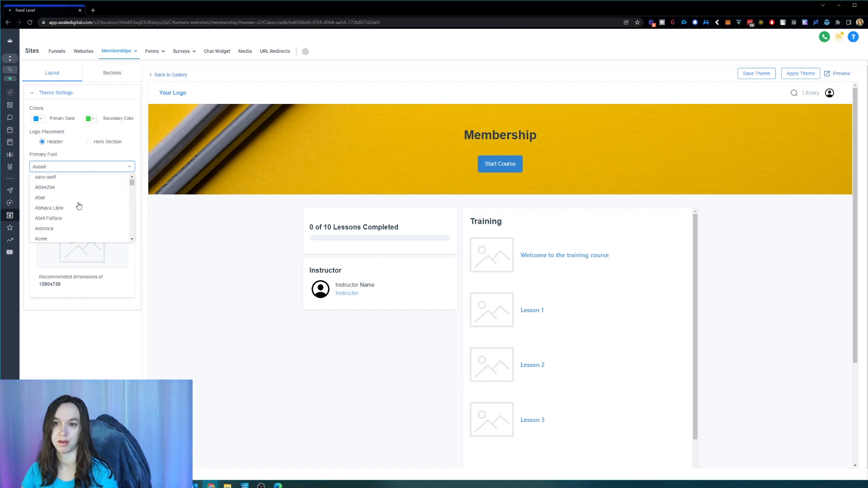
{"action": "scroll", "scroll_direction": "down", "scroll_amount": 3}
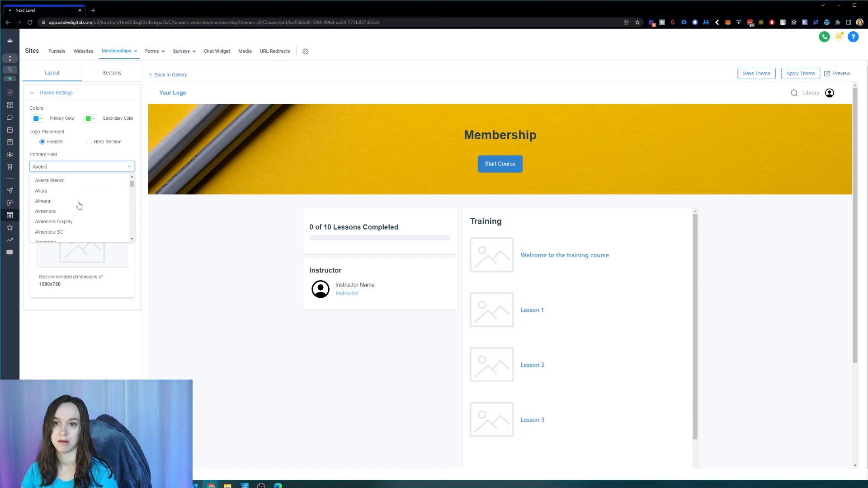
{"action": "left_click", "coordinate": [45, 210]}
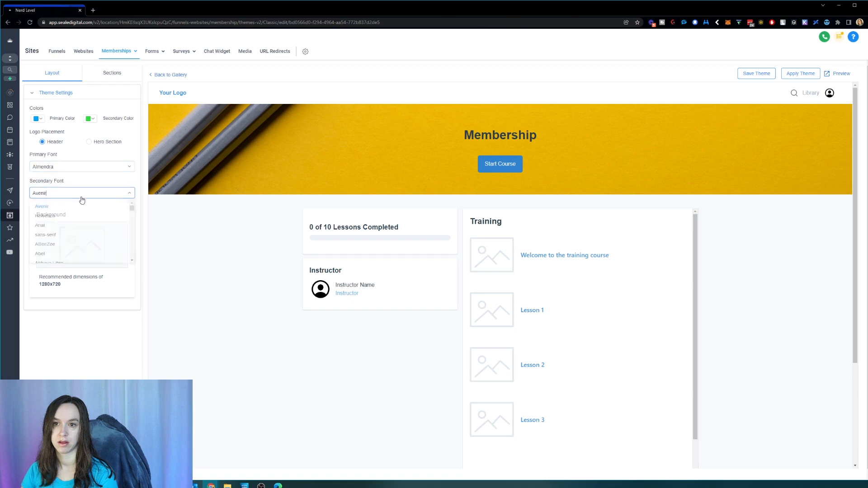
{"action": "scroll", "scroll_direction": "down", "scroll_amount": 3}
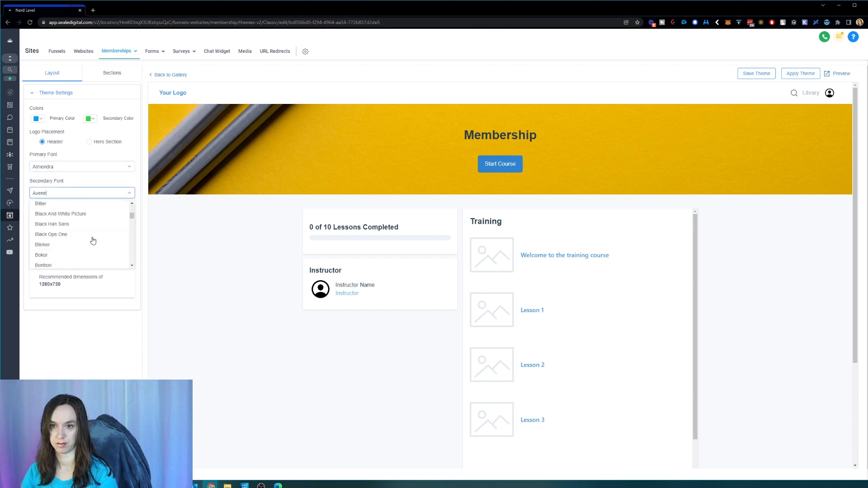
{"action": "left_click", "coordinate": [42, 244]}
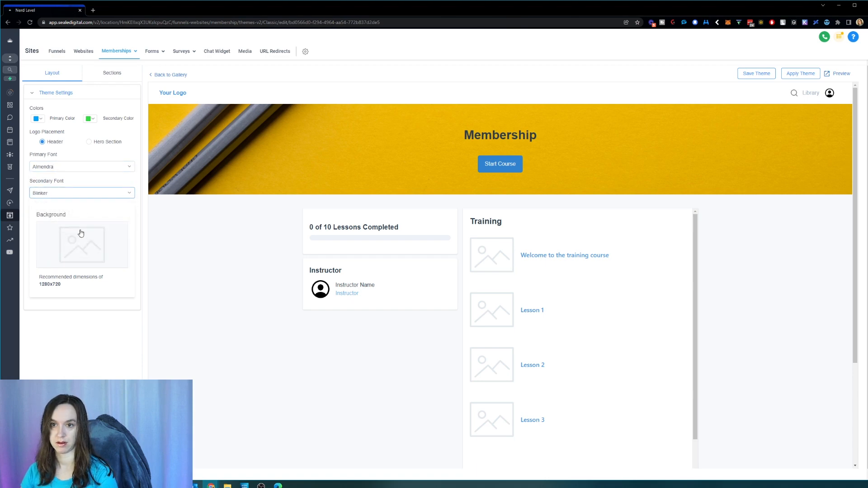
Step: Apply a grey background colour through the Upload Background dialog
{"action": "left_click", "coordinate": [81, 245]}
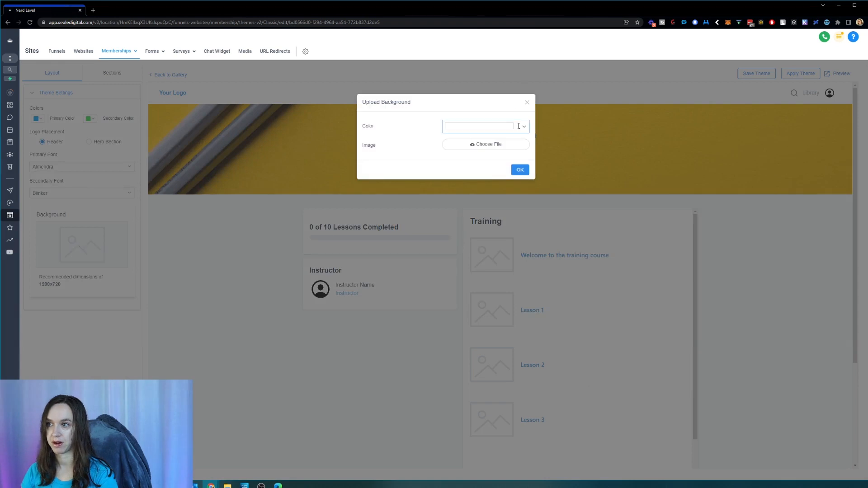
{"action": "left_click", "coordinate": [480, 126]}
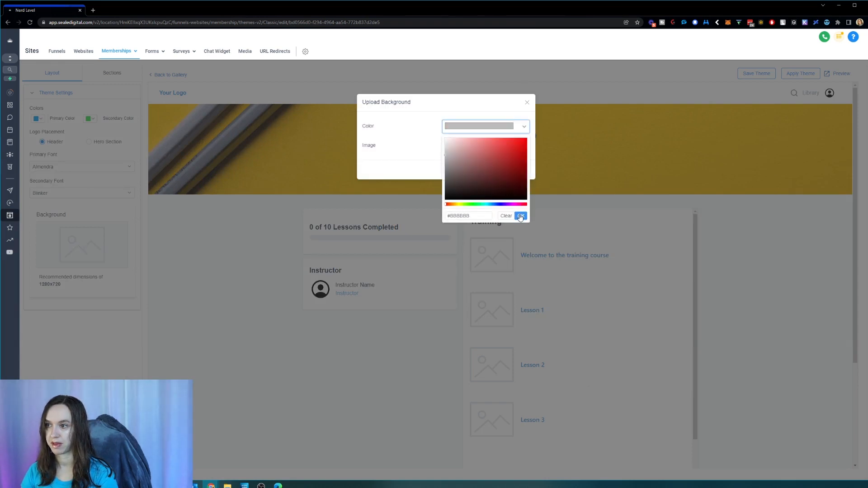
{"action": "left_click", "coordinate": [520, 216]}
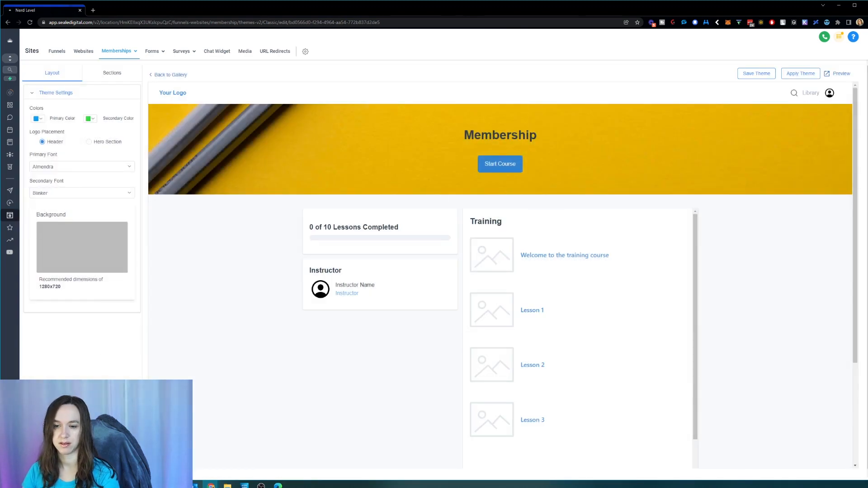
{"action": "left_click", "coordinate": [756, 73]}
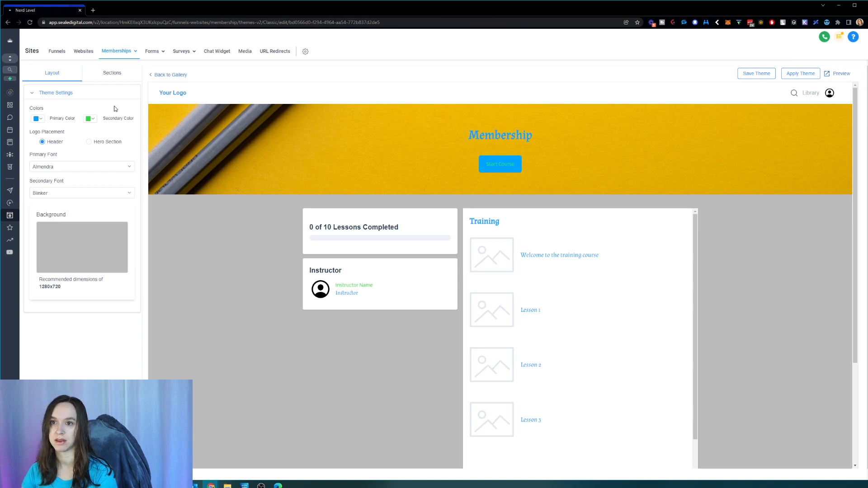
{"action": "mouse_move", "coordinate": [104, 145]}
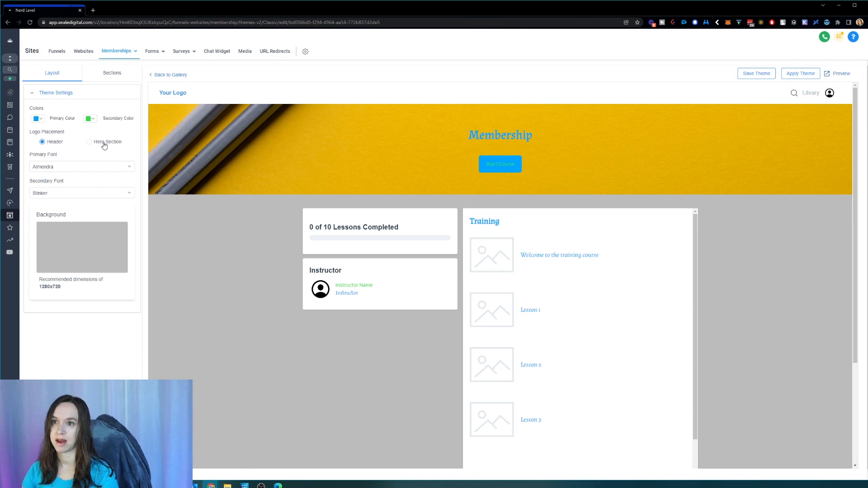
Step: Set Logo Placement to Hero Section and move to the Sections settings list
{"action": "left_click", "coordinate": [88, 142]}
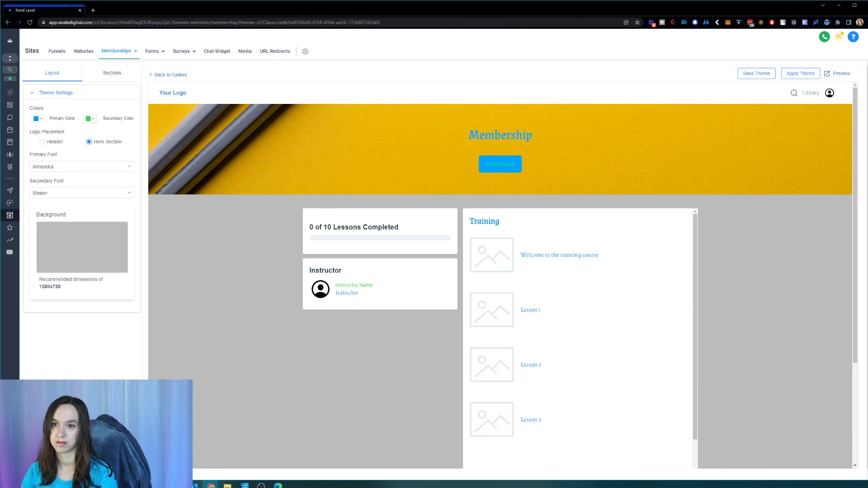
{"action": "left_click", "coordinate": [56, 92]}
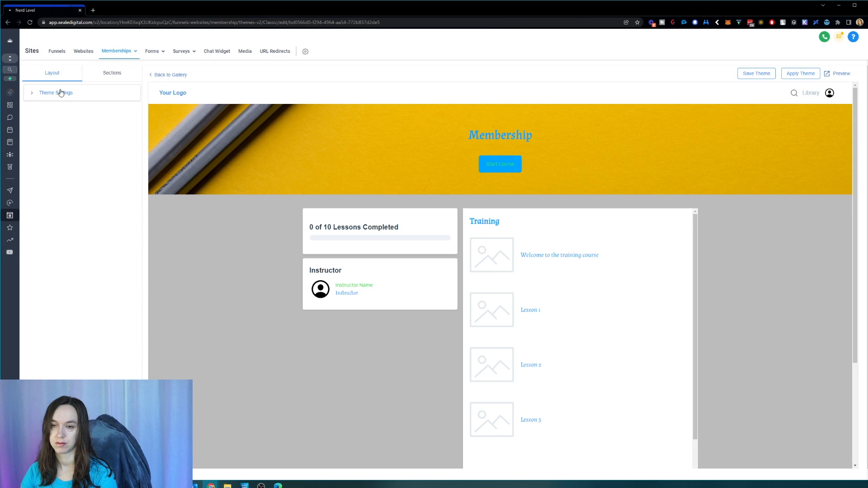
{"action": "left_click", "coordinate": [56, 92]}
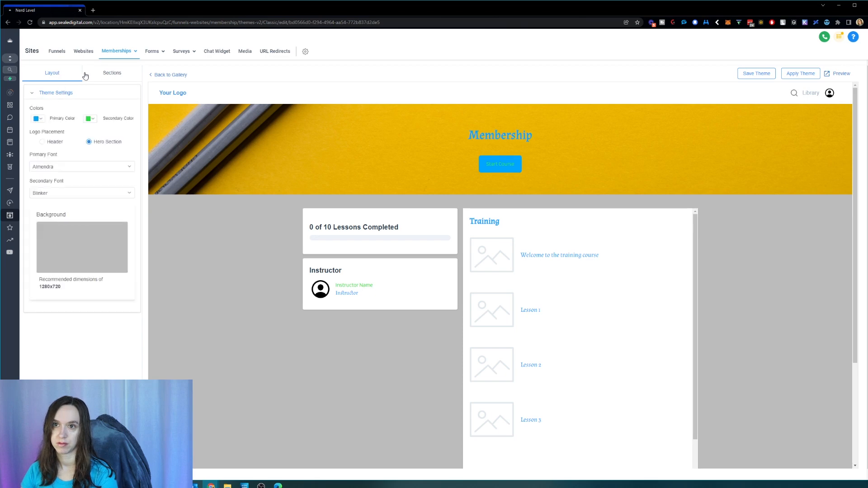
{"action": "left_click", "coordinate": [113, 72]}
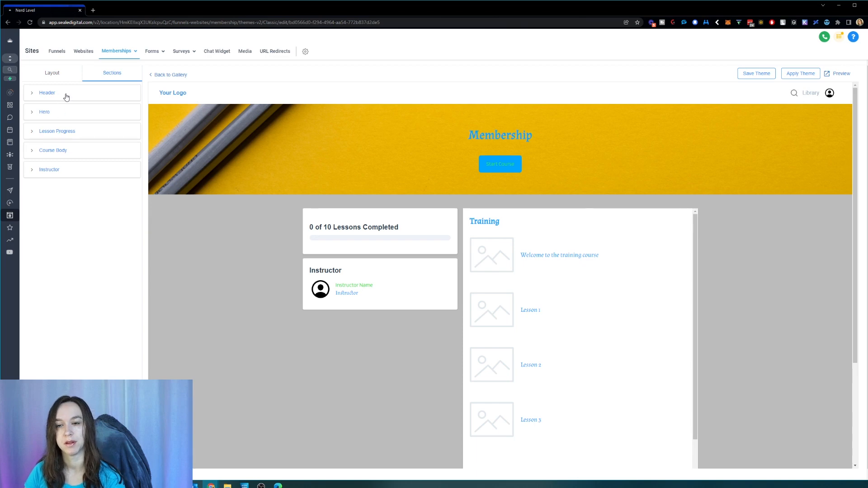
Step: Review the Header, Hero and Course Body section settings, then switch back to Layout
{"action": "left_click", "coordinate": [47, 92]}
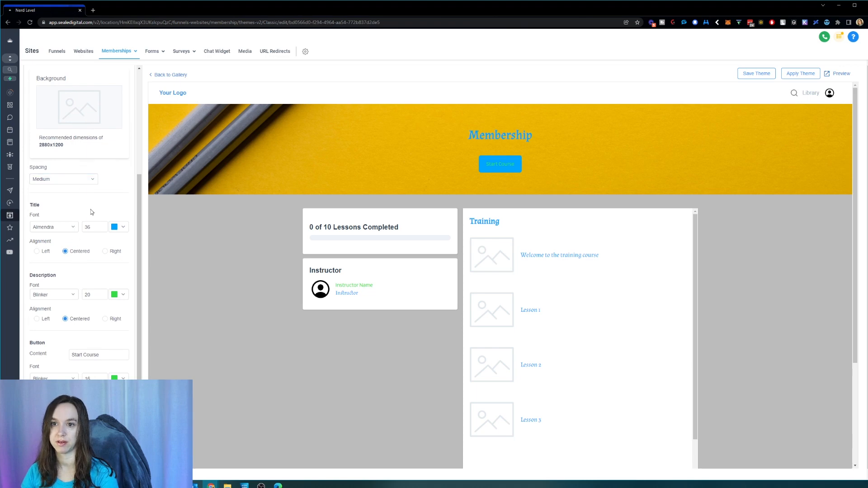
{"action": "scroll", "scroll_direction": "down", "scroll_amount": 3}
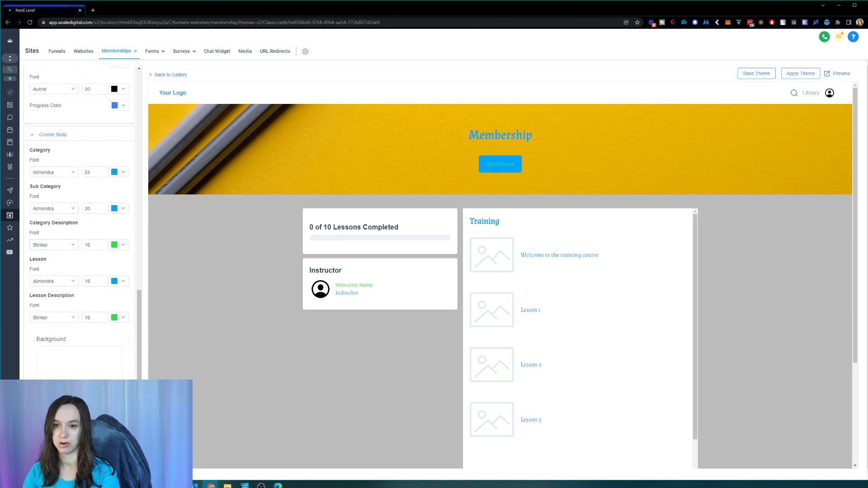
{"action": "scroll", "scroll_direction": "down", "scroll_amount": 3}
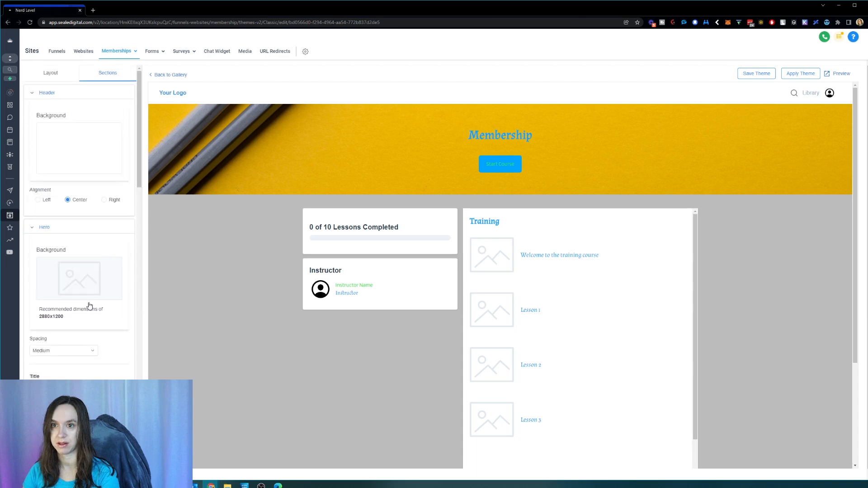
{"action": "left_click", "coordinate": [51, 72]}
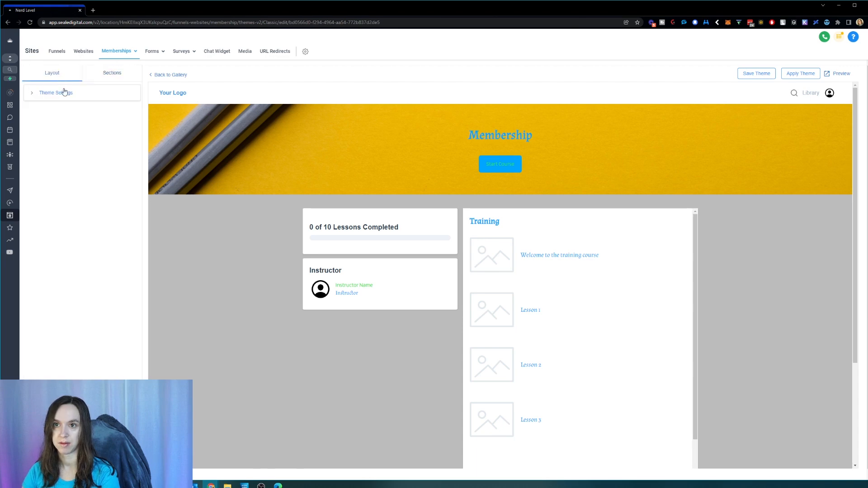
Step: Change the secondary colour to a lighter green in Theme Settings
{"action": "left_click", "coordinate": [55, 92]}
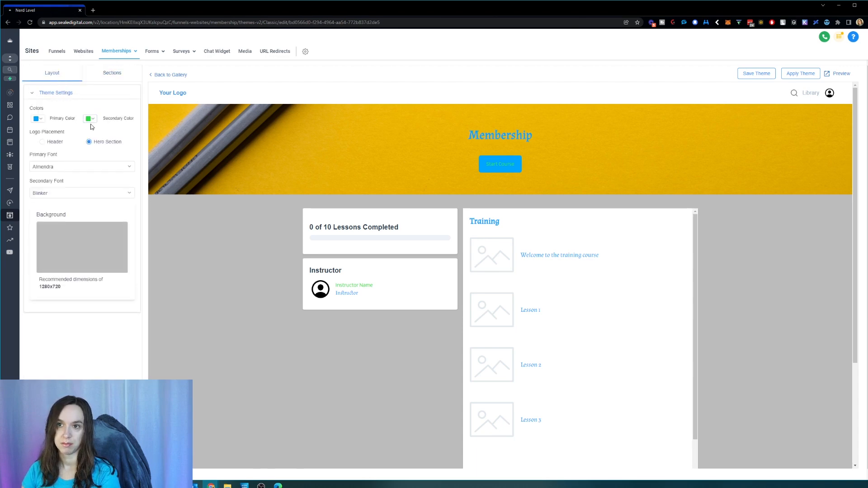
{"action": "left_click", "coordinate": [89, 119]}
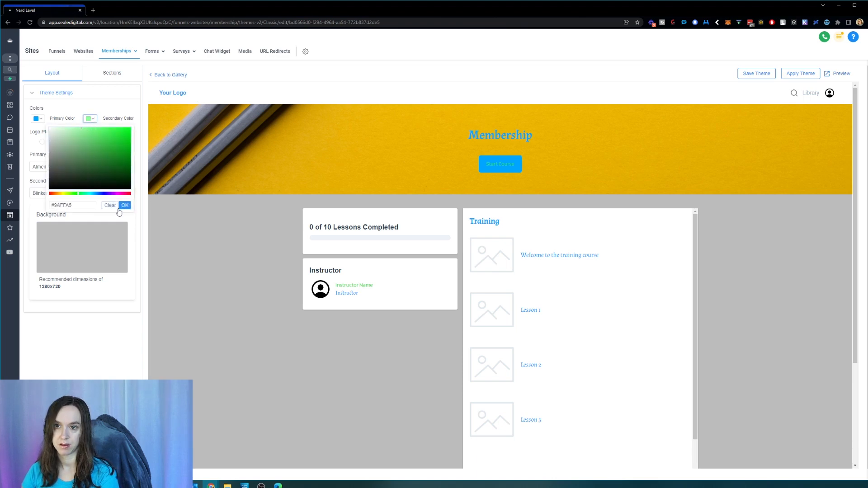
{"action": "left_click", "coordinate": [124, 205]}
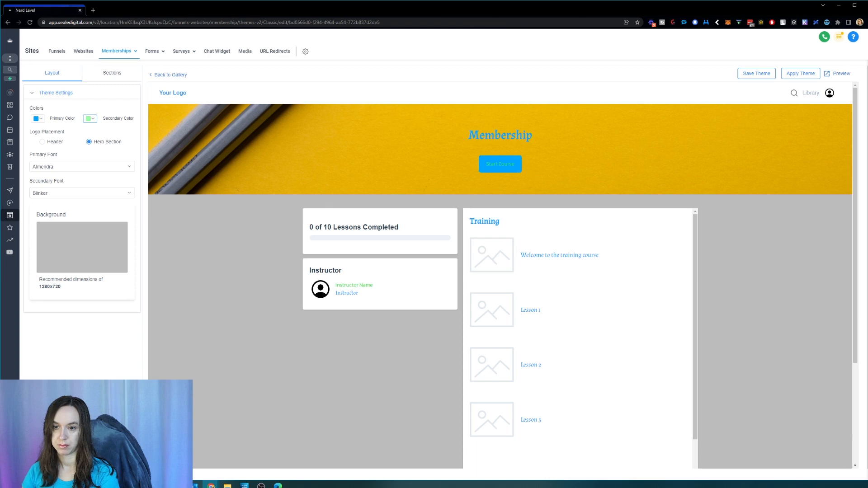
{"action": "left_click", "coordinate": [756, 73]}
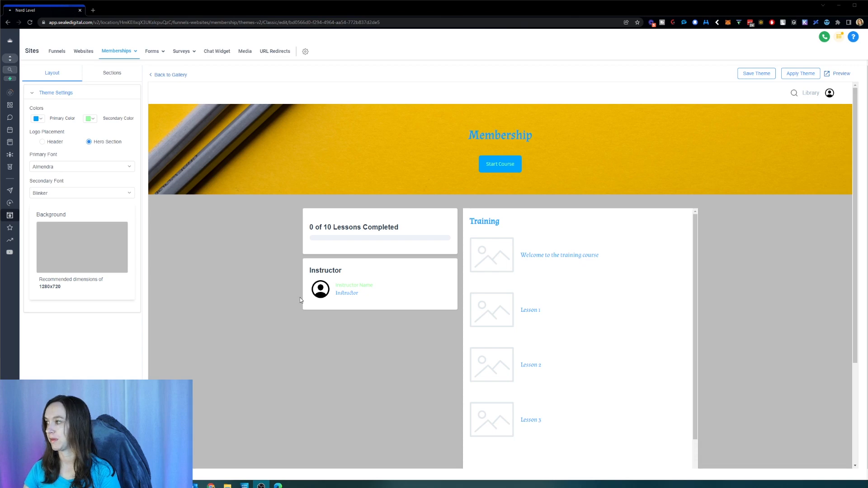
{"action": "mouse_move", "coordinate": [290, 69]}
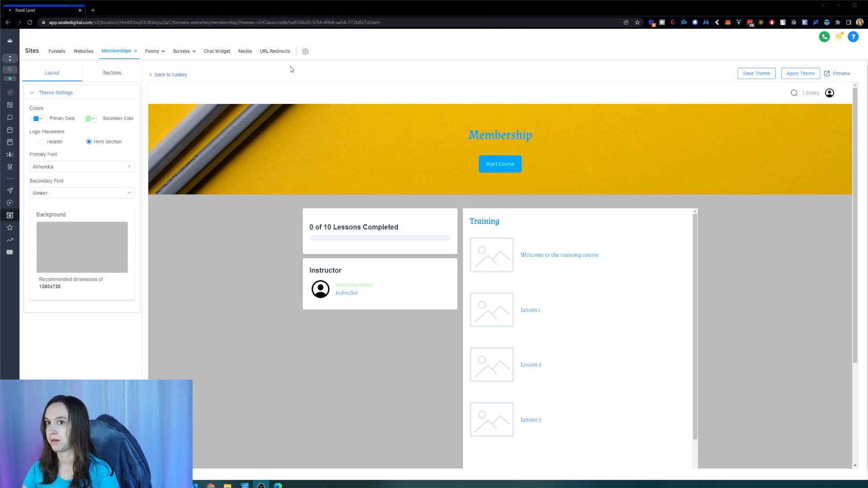
Step: Visit the theme gallery and My Themes, then reopen Classic for customizing
{"action": "left_click", "coordinate": [169, 74]}
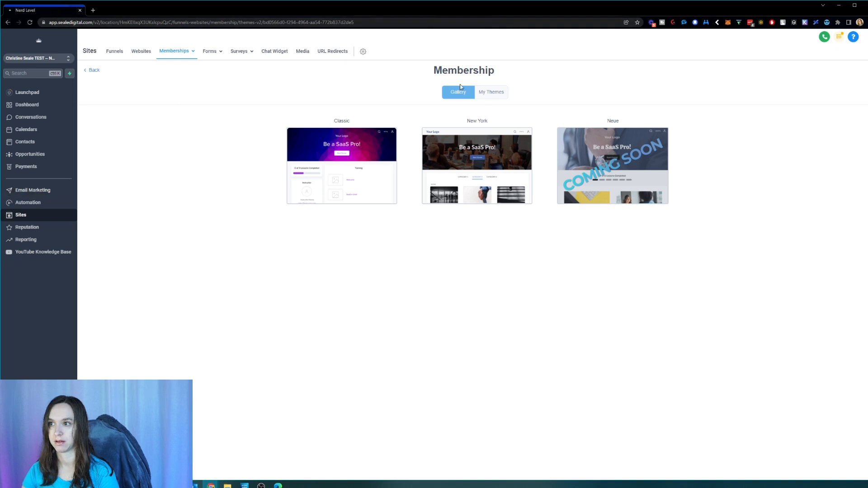
{"action": "left_click", "coordinate": [487, 92]}
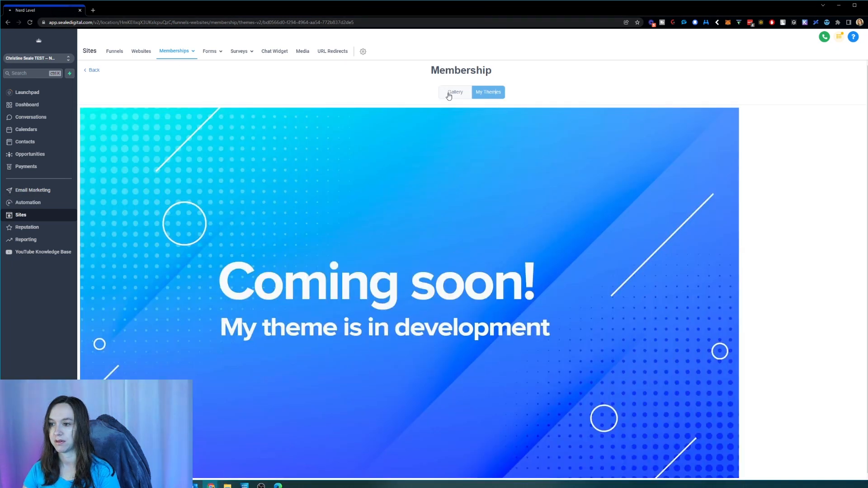
{"action": "left_click", "coordinate": [455, 92]}
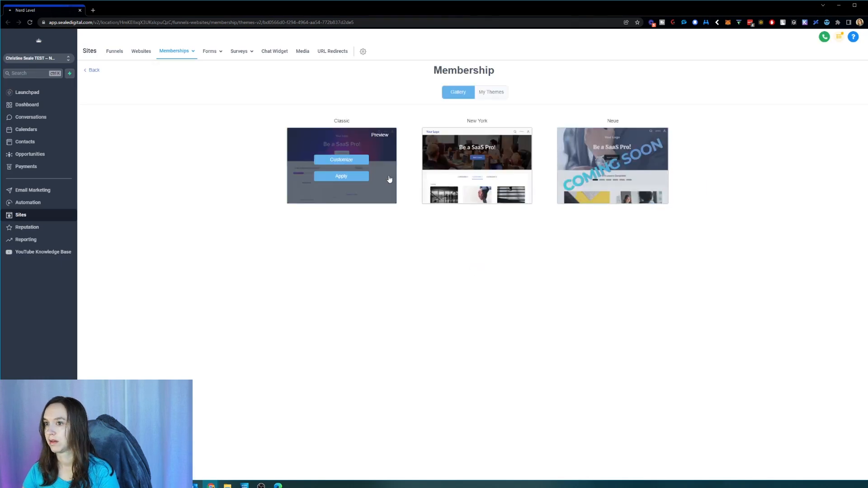
{"action": "left_click", "coordinate": [341, 159]}
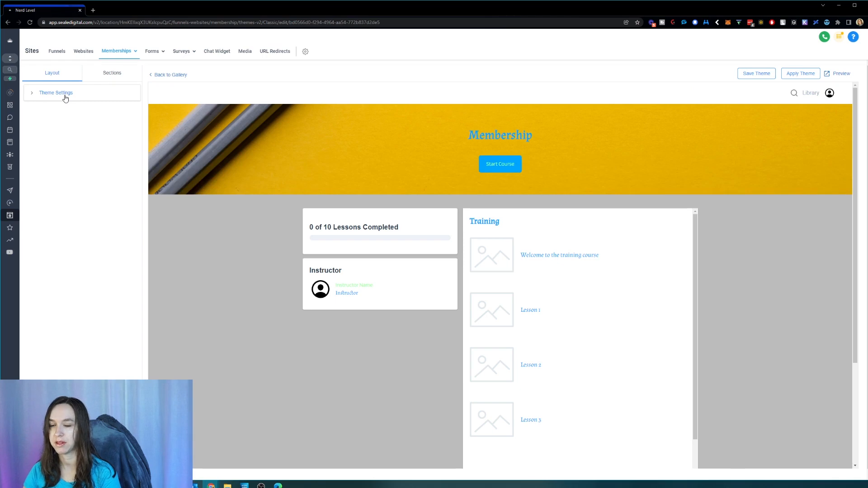
Step: Expand Theme Settings' Sections, then the Instructor and Course Body styling with Almendra and Blinker fonts
{"action": "left_click", "coordinate": [55, 92]}
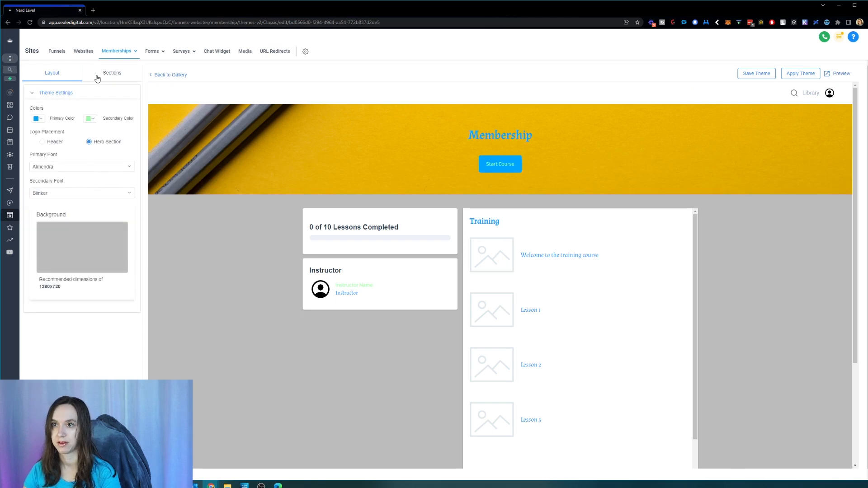
{"action": "left_click", "coordinate": [112, 72]}
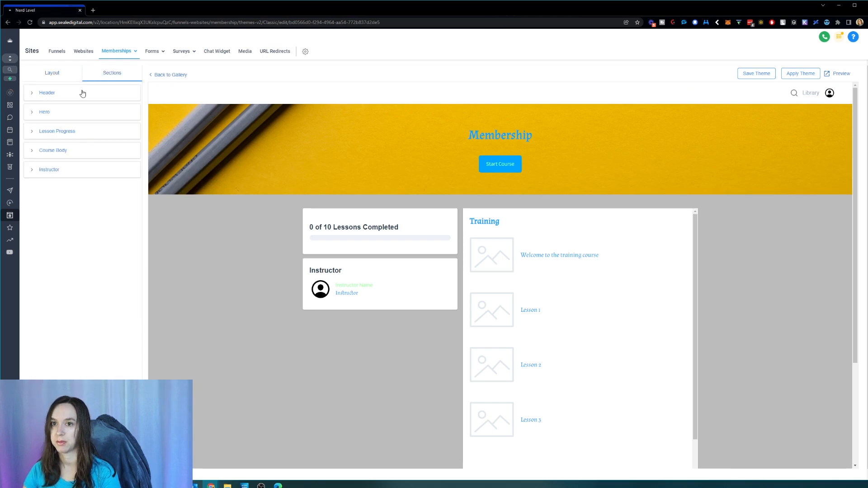
{"action": "left_click", "coordinate": [49, 169]}
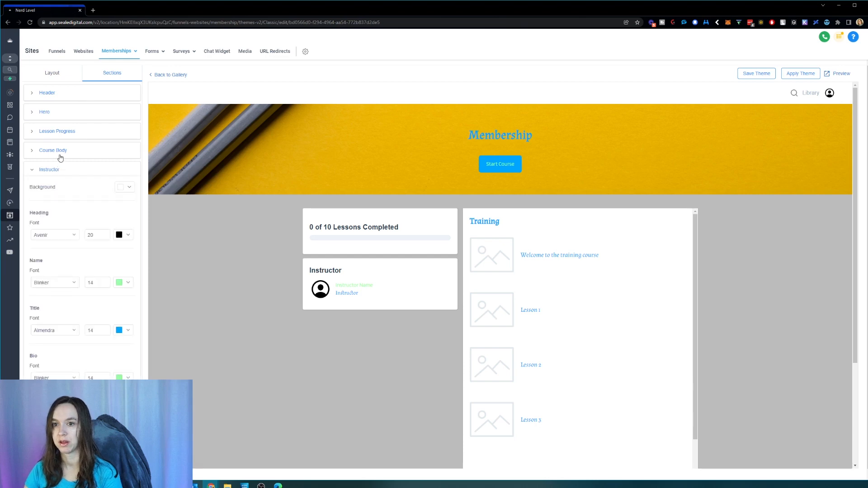
{"action": "left_click", "coordinate": [52, 150]}
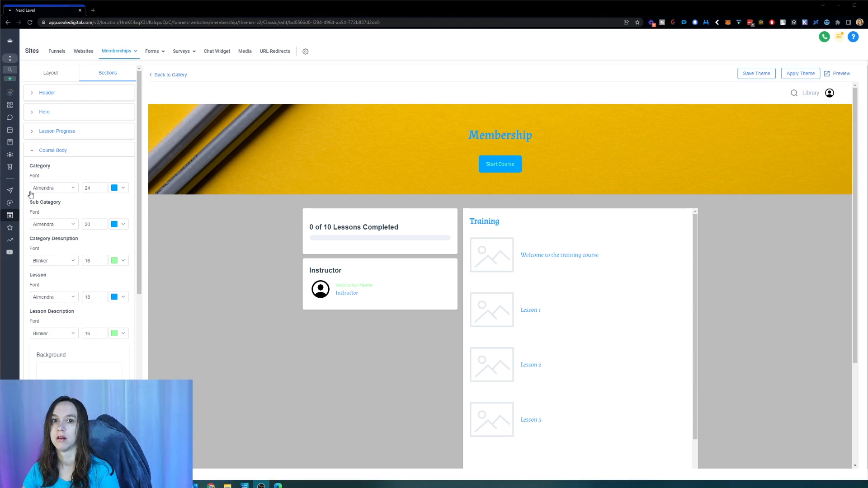
{"action": "mouse_move", "coordinate": [778, 114]}
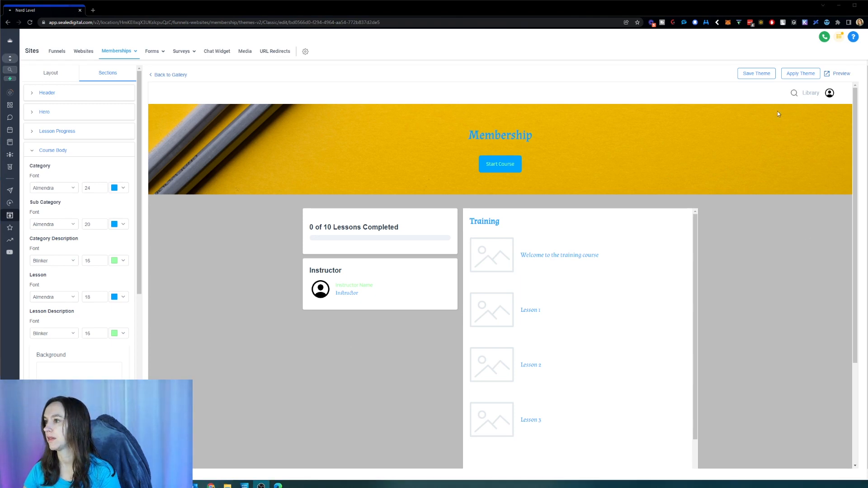
{"action": "mouse_move", "coordinate": [756, 73]}
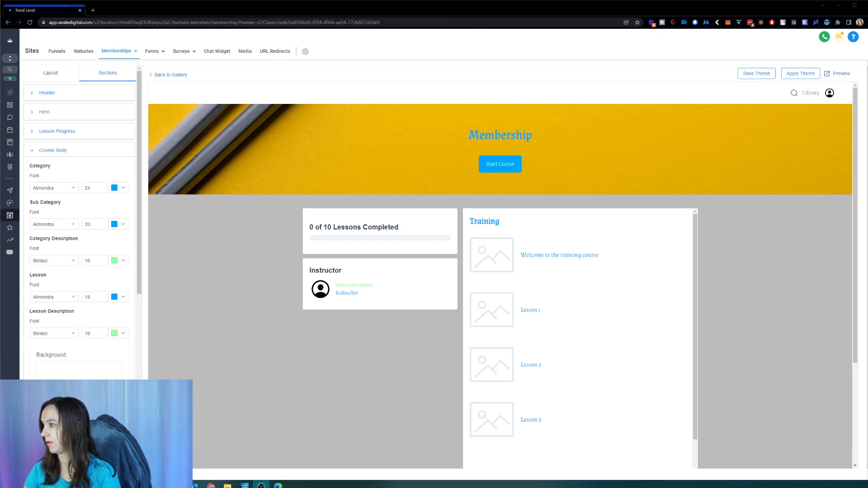
{"action": "mouse_move", "coordinate": [773, 80]}
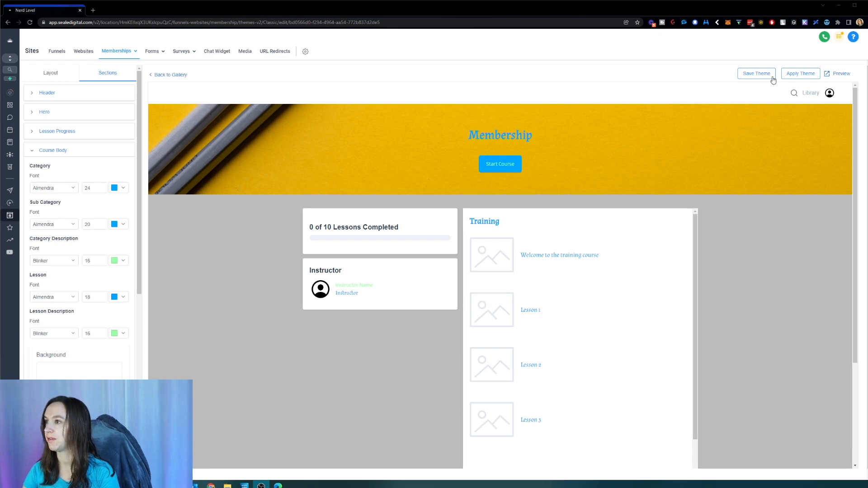
{"action": "mouse_move", "coordinate": [799, 129]}
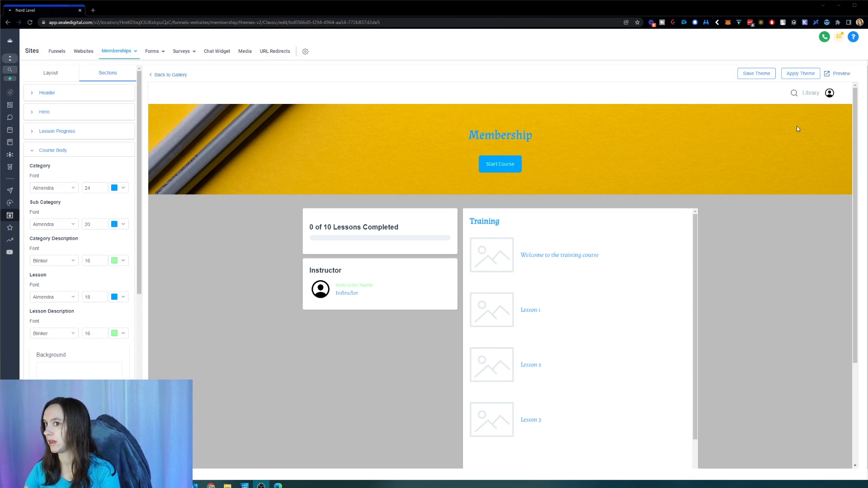
{"action": "mouse_move", "coordinate": [769, 117]}
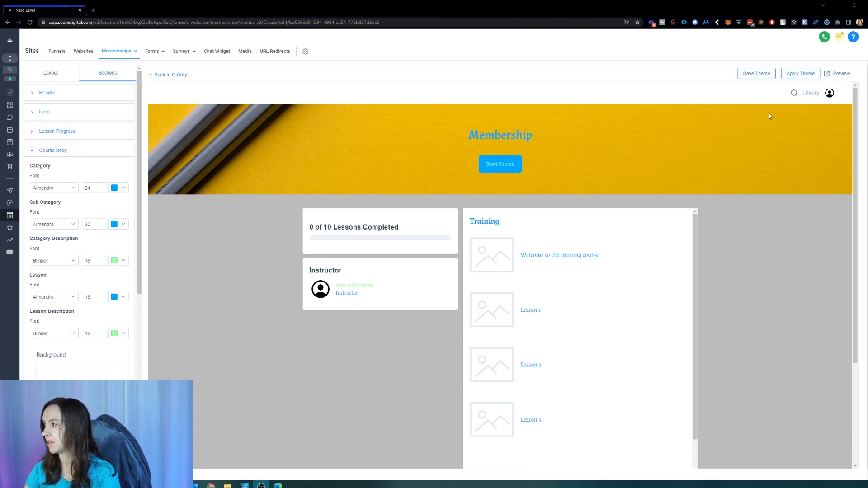
{"action": "mouse_move", "coordinate": [771, 100]}
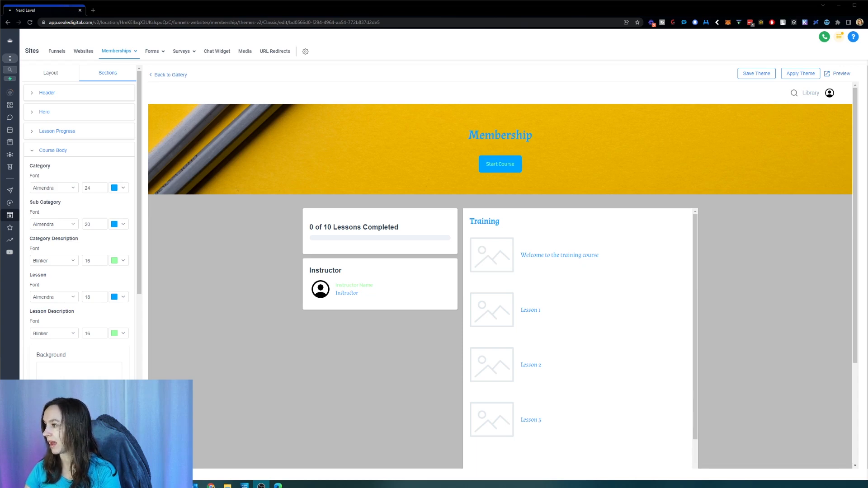
{"action": "mouse_move", "coordinate": [787, 149]}
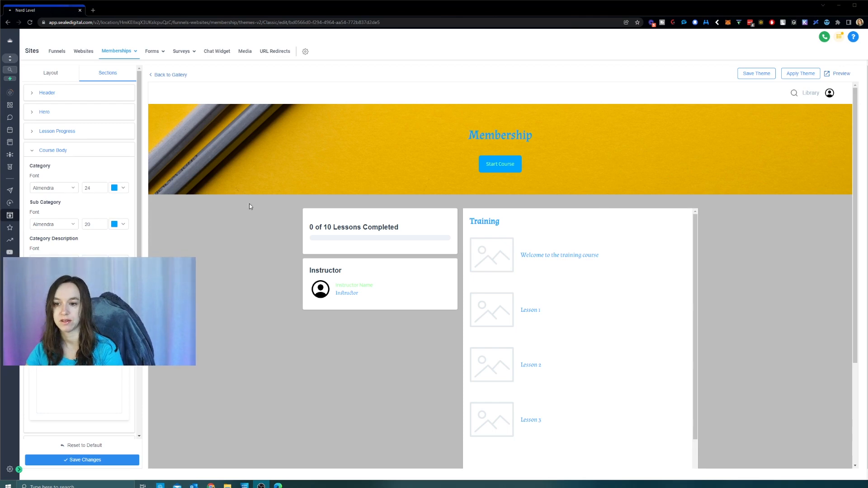
{"action": "left_click", "coordinate": [82, 460]}
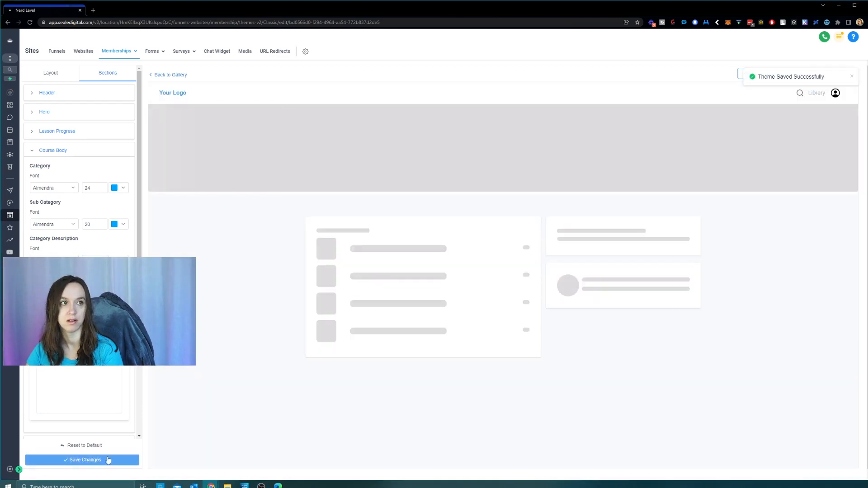
{"action": "left_click", "coordinate": [82, 459]}
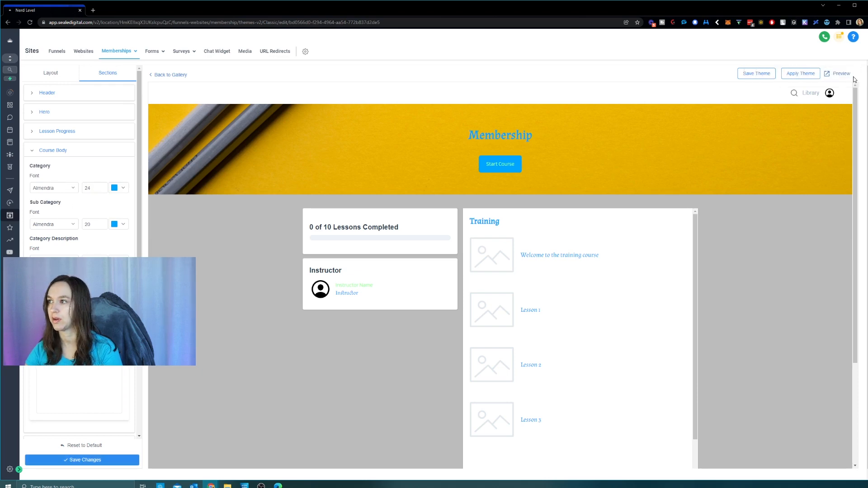
{"action": "left_click", "coordinate": [799, 73]}
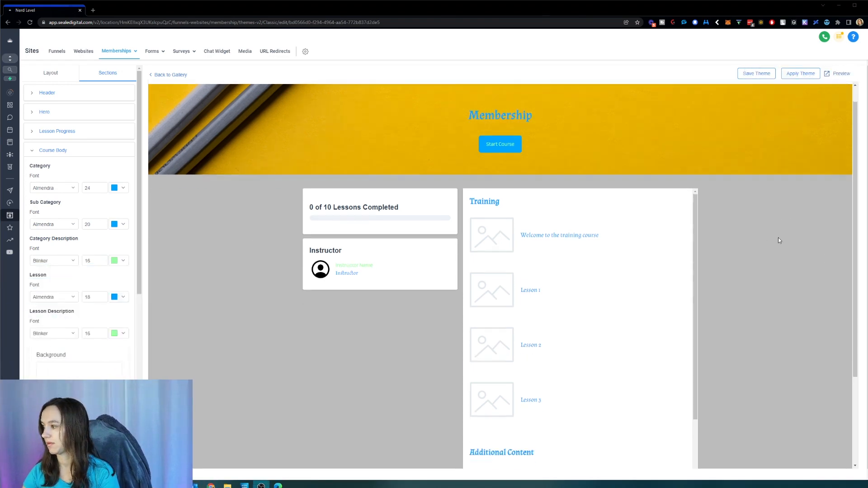
{"action": "scroll", "scroll_direction": "down", "scroll_amount": 3}
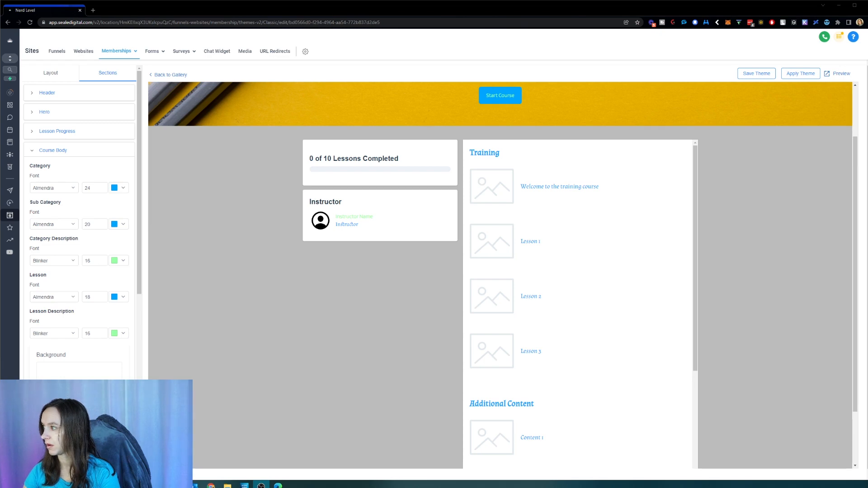
{"action": "mouse_move", "coordinate": [816, 257]}
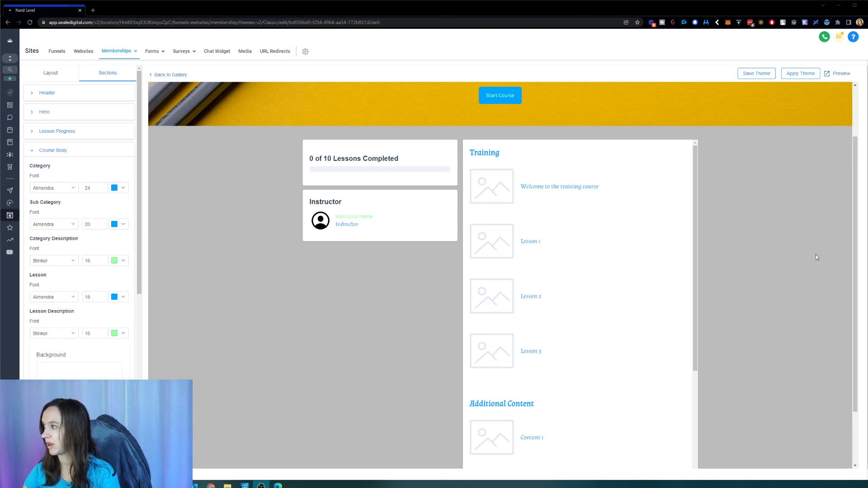
{"action": "mouse_move", "coordinate": [756, 73]}
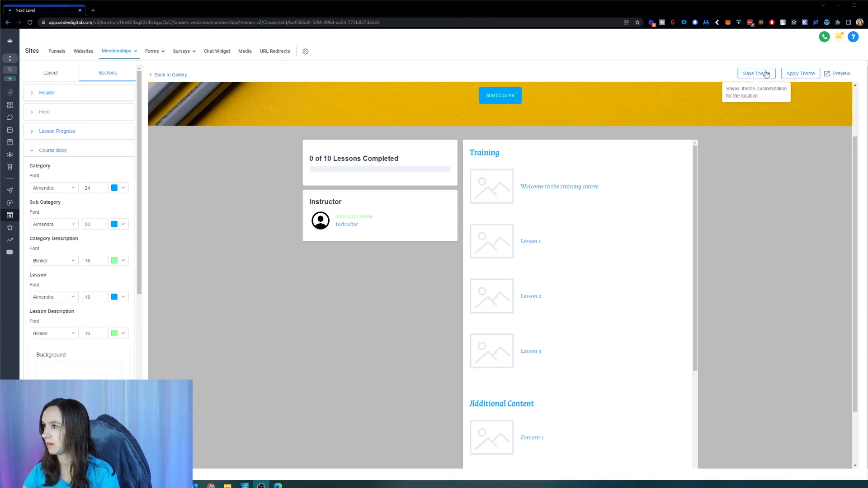
{"action": "mouse_move", "coordinate": [629, 156]}
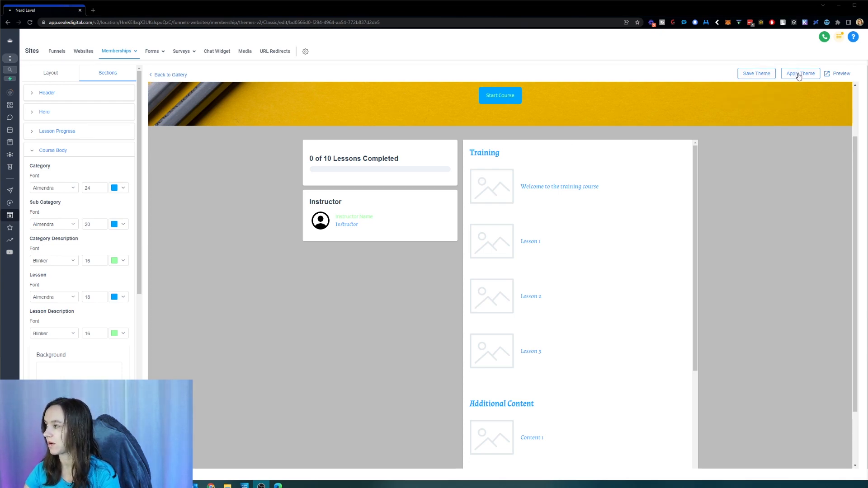
Step: Apply the customized Classic theme and return to the Sprint Course product page
{"action": "left_click", "coordinate": [800, 73]}
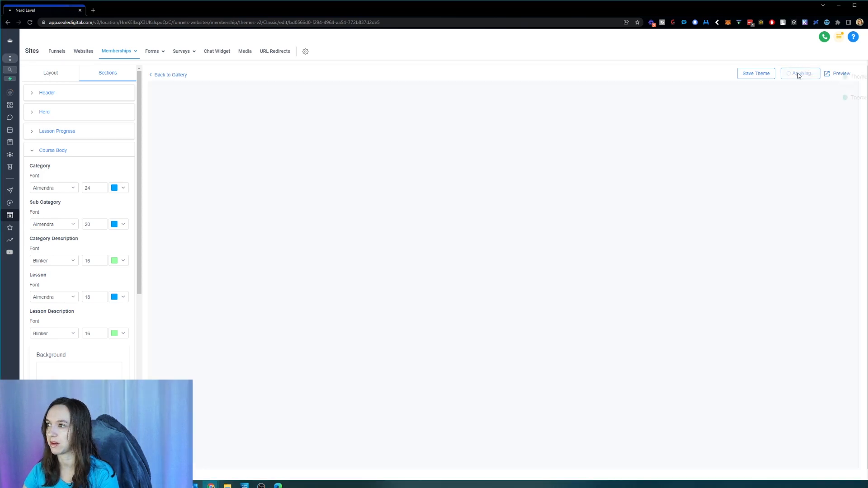
{"action": "left_click", "coordinate": [754, 74]}
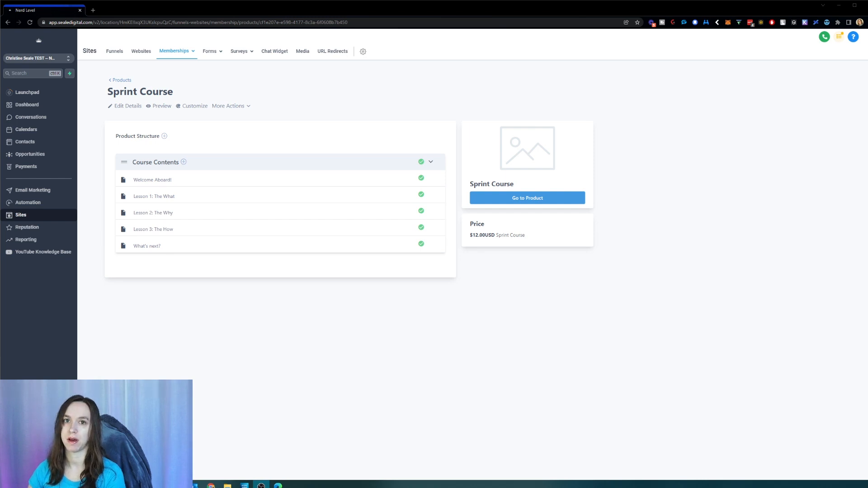
{"action": "mouse_move", "coordinate": [162, 121]}
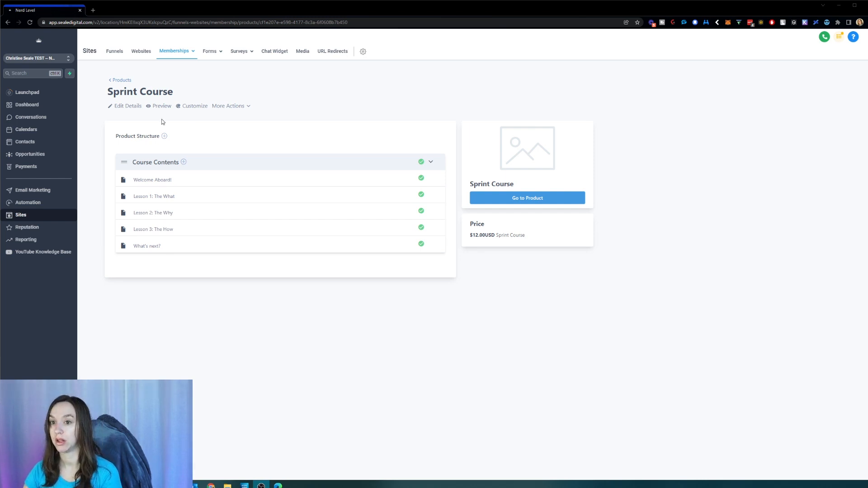
{"action": "mouse_move", "coordinate": [194, 84]}
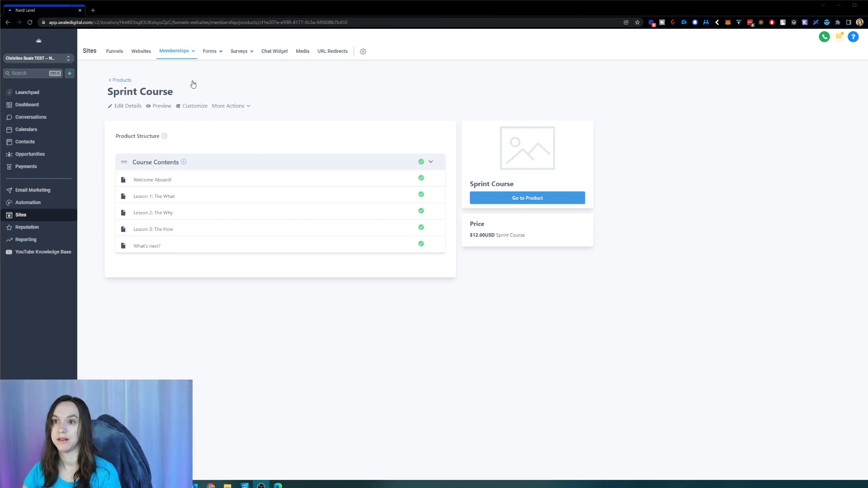
Step: Open Sprint Course Edit Details, expand Customization and inspect the instructor Heading field
{"action": "left_click", "coordinate": [127, 105]}
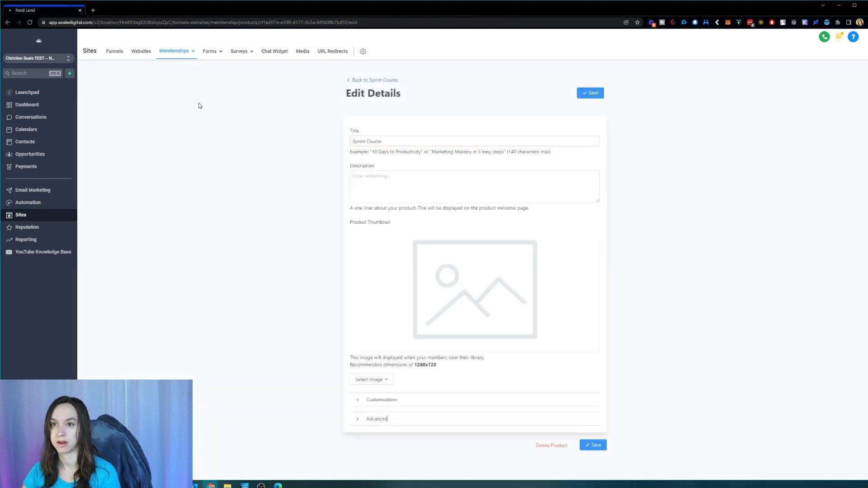
{"action": "left_click", "coordinate": [381, 399]}
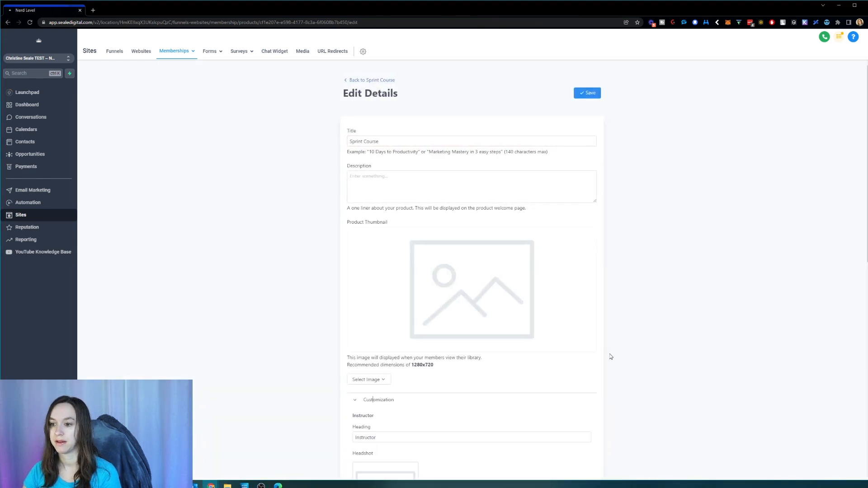
{"action": "scroll", "scroll_direction": "down", "scroll_amount": 3}
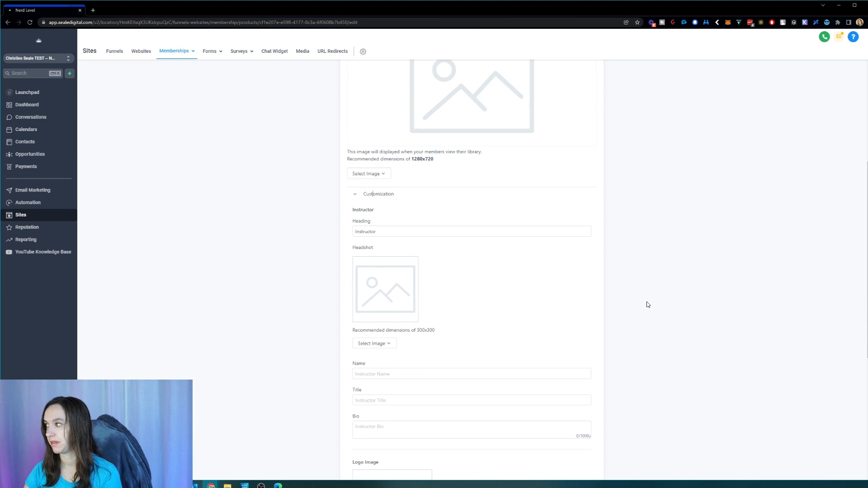
{"action": "scroll", "scroll_direction": "down", "scroll_amount": 3}
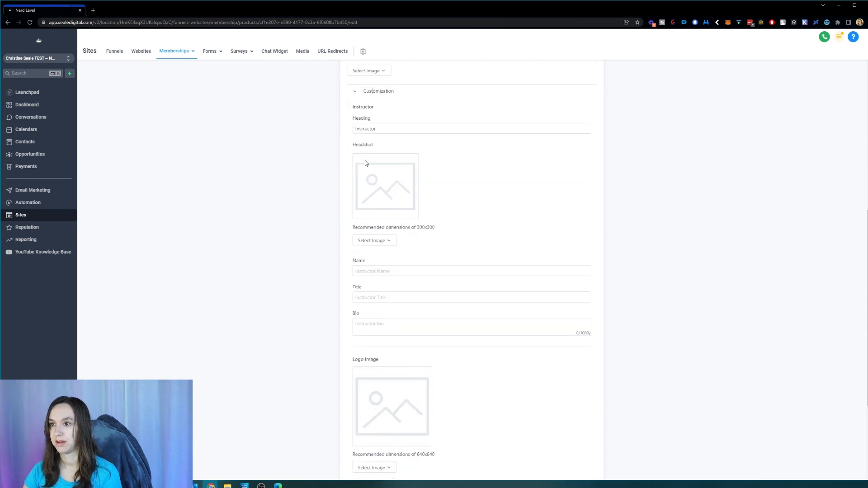
{"action": "left_click", "coordinate": [470, 129]}
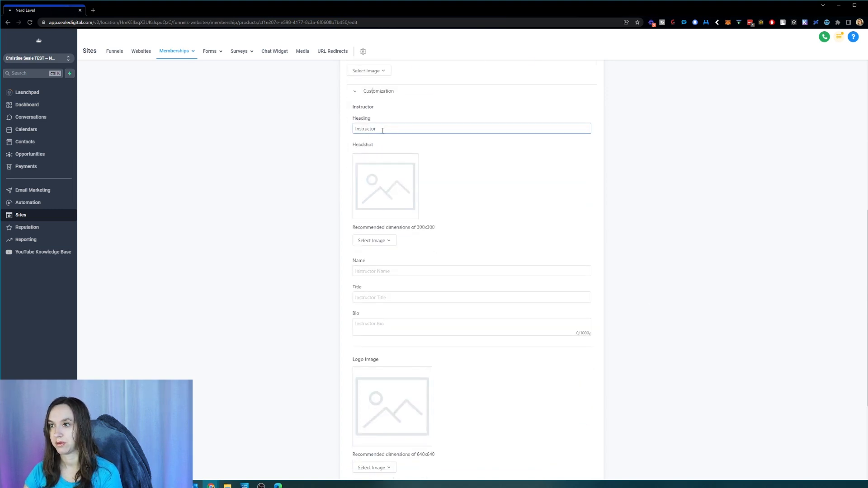
{"action": "left_click", "coordinate": [472, 128]}
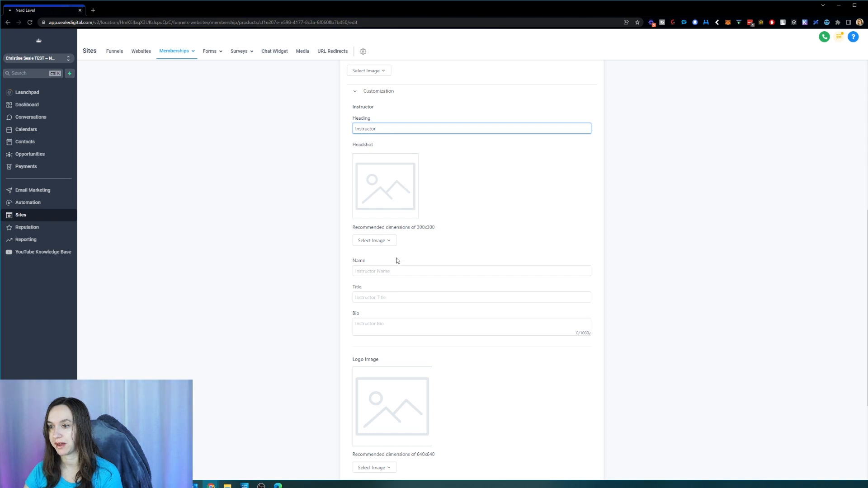
Step: Scroll through the instructor, logo and favicon customization fields
{"action": "scroll", "scroll_direction": "down", "scroll_amount": 3}
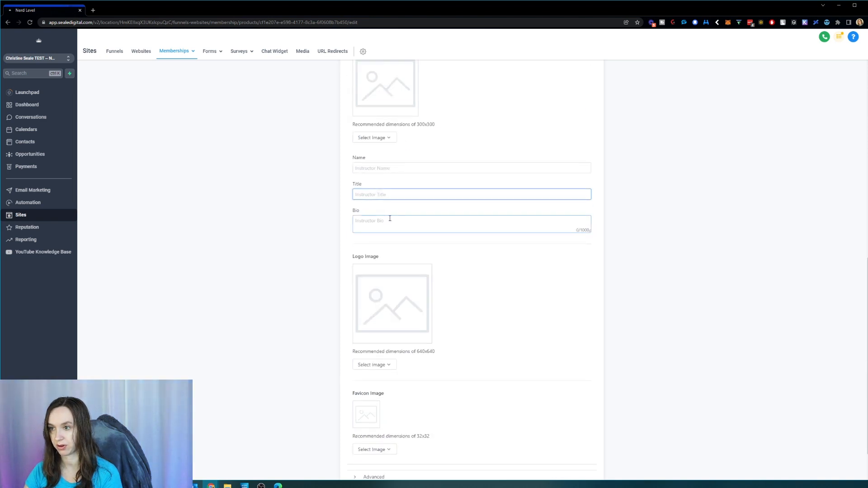
{"action": "scroll", "scroll_direction": "down", "scroll_amount": 3}
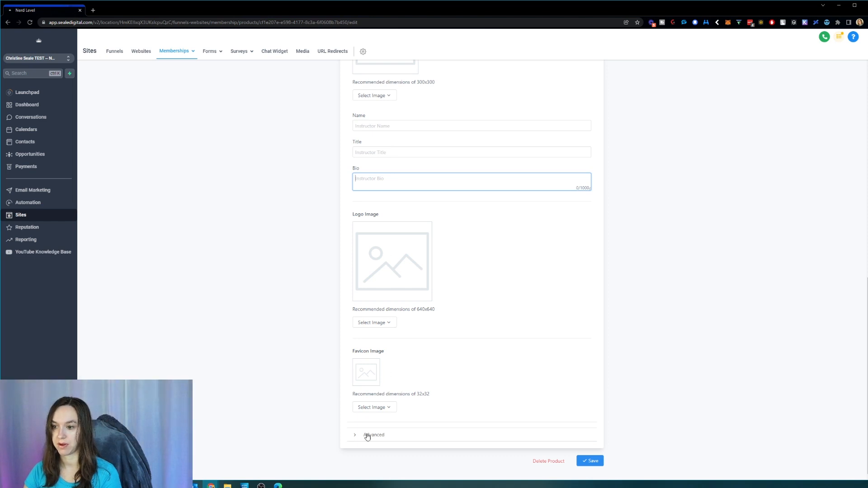
{"action": "mouse_move", "coordinate": [378, 385]}
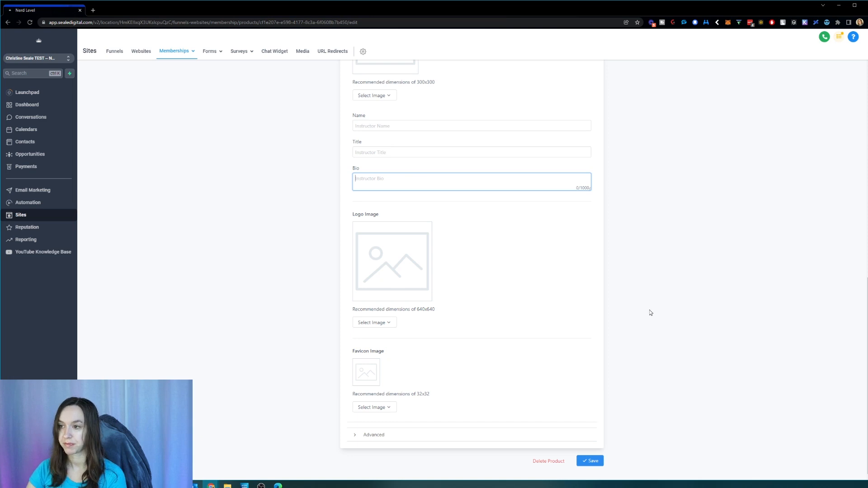
{"action": "scroll", "scroll_direction": "up", "scroll_amount": 3}
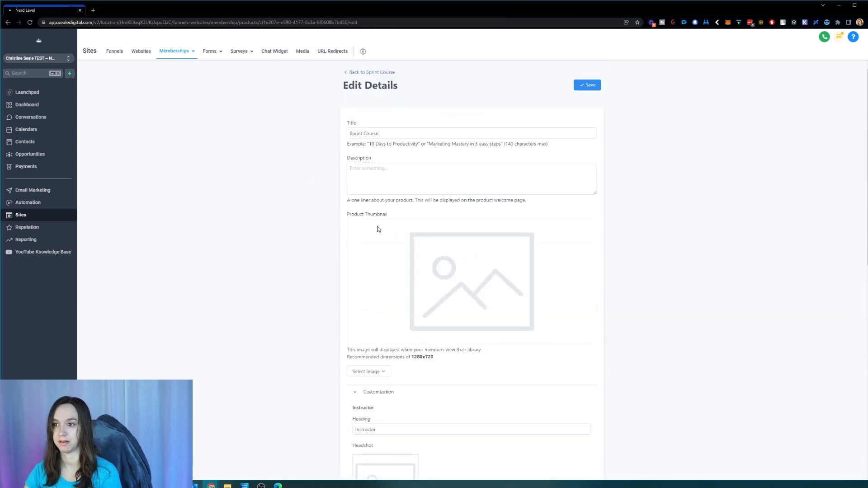
{"action": "scroll", "scroll_direction": "down", "scroll_amount": 3}
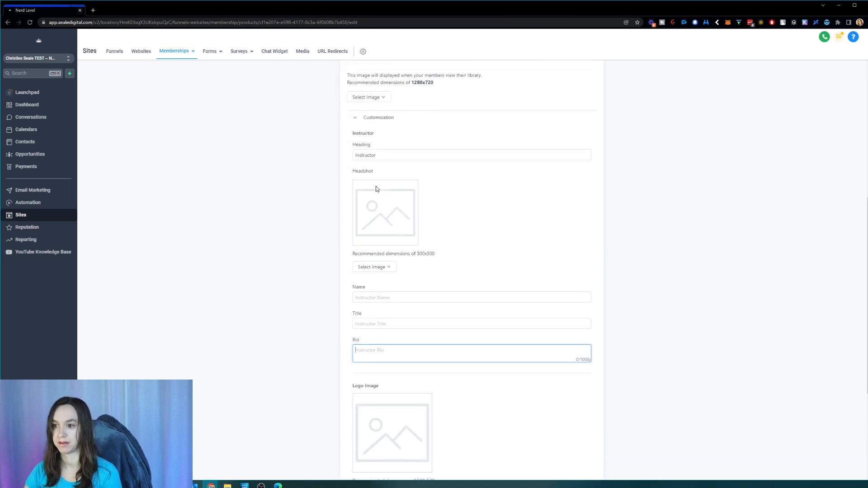
{"action": "scroll", "scroll_direction": "up", "scroll_amount": 3}
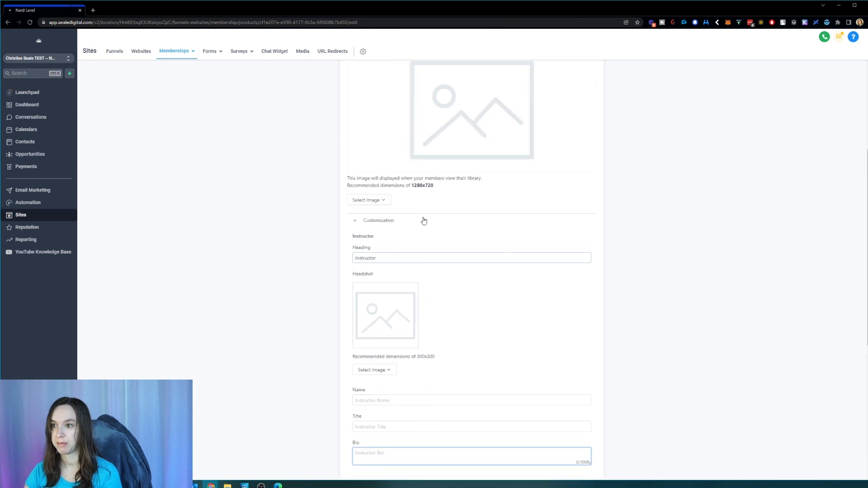
{"action": "scroll", "scroll_direction": "up", "scroll_amount": 3}
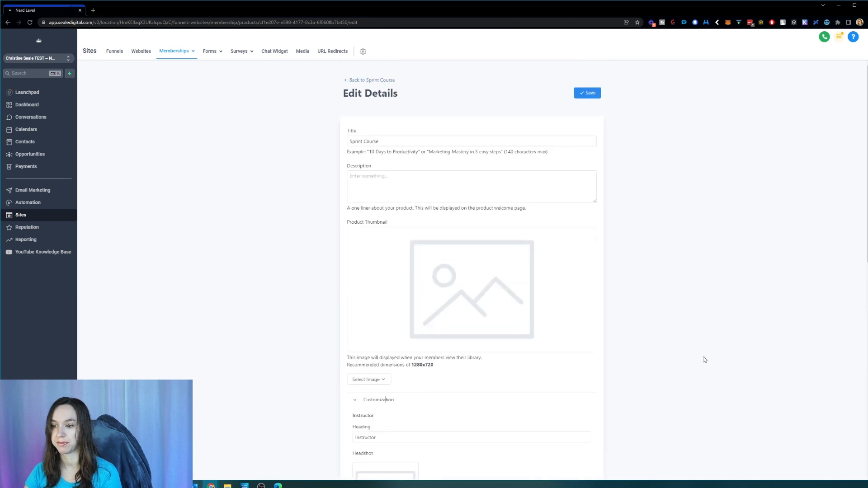
{"action": "scroll", "scroll_direction": "down", "scroll_amount": 3}
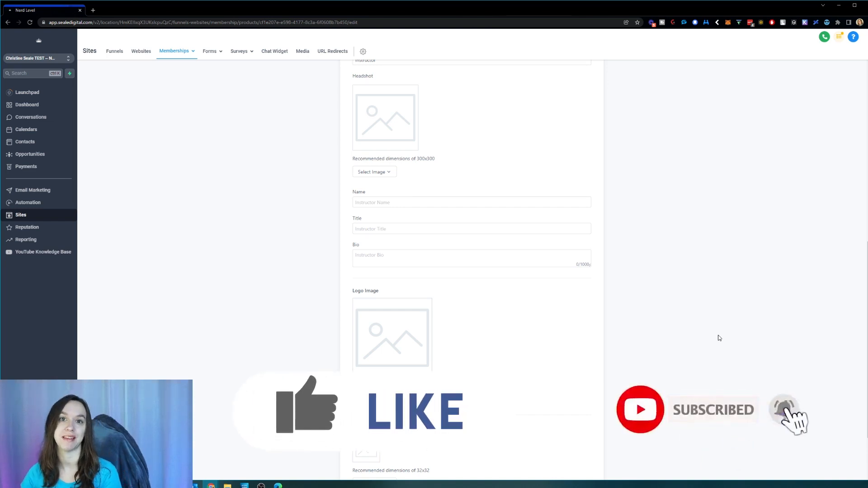
{"action": "mouse_move", "coordinate": [283, 85]}
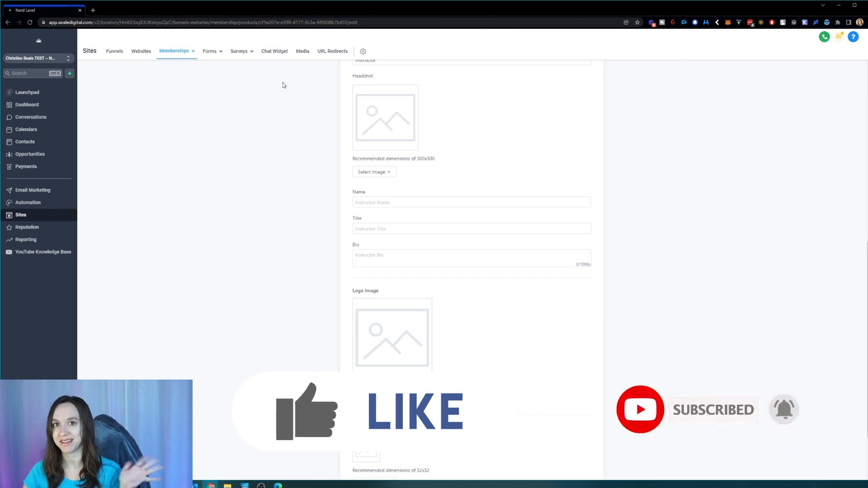